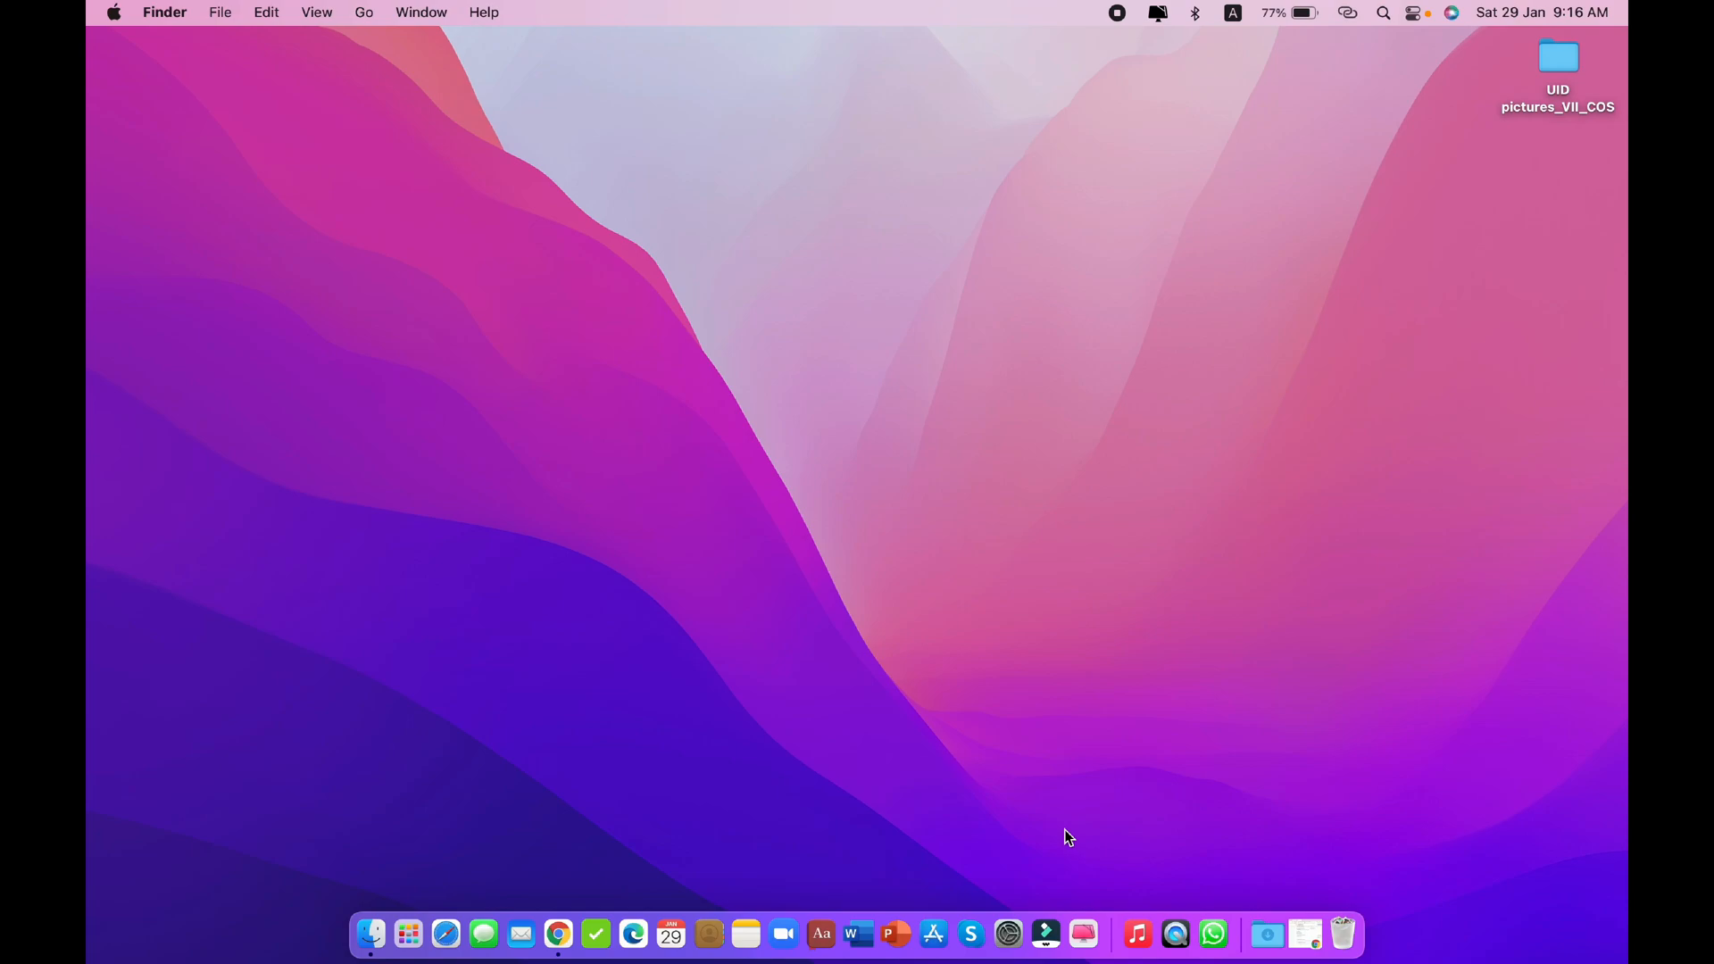
# - Dismiss the desktop context menu and clear stray selections on the desktop
pyautogui.rightClick(1068, 837)
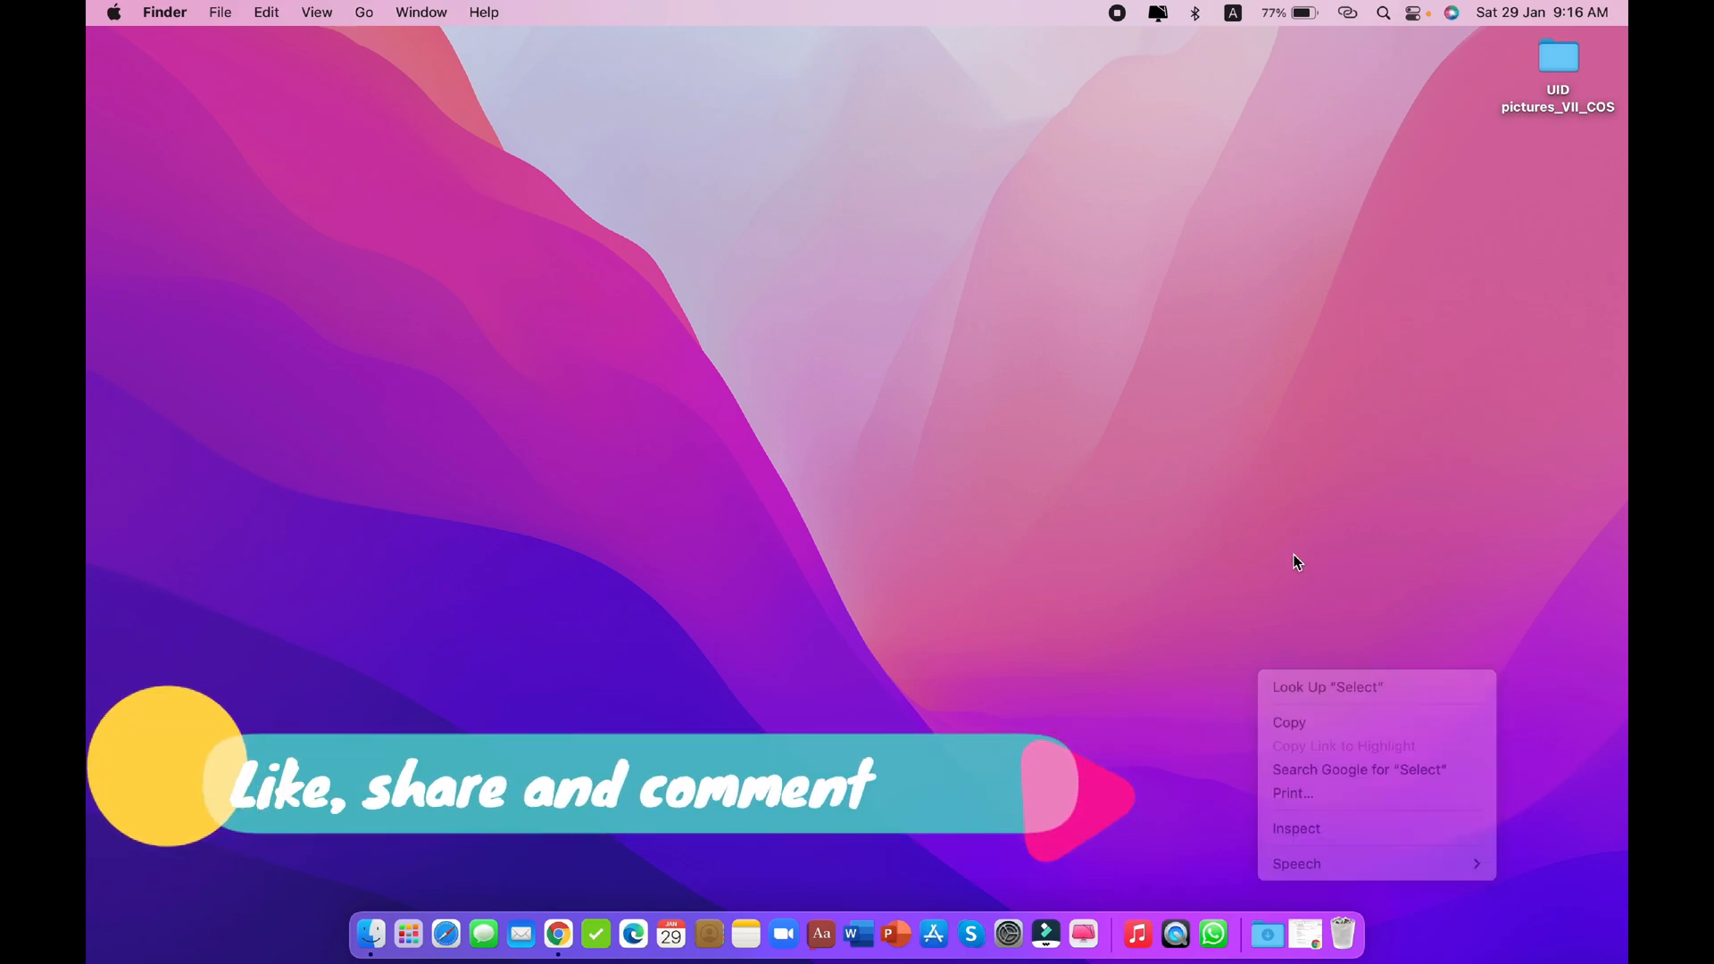
pyautogui.click(1157, 637)
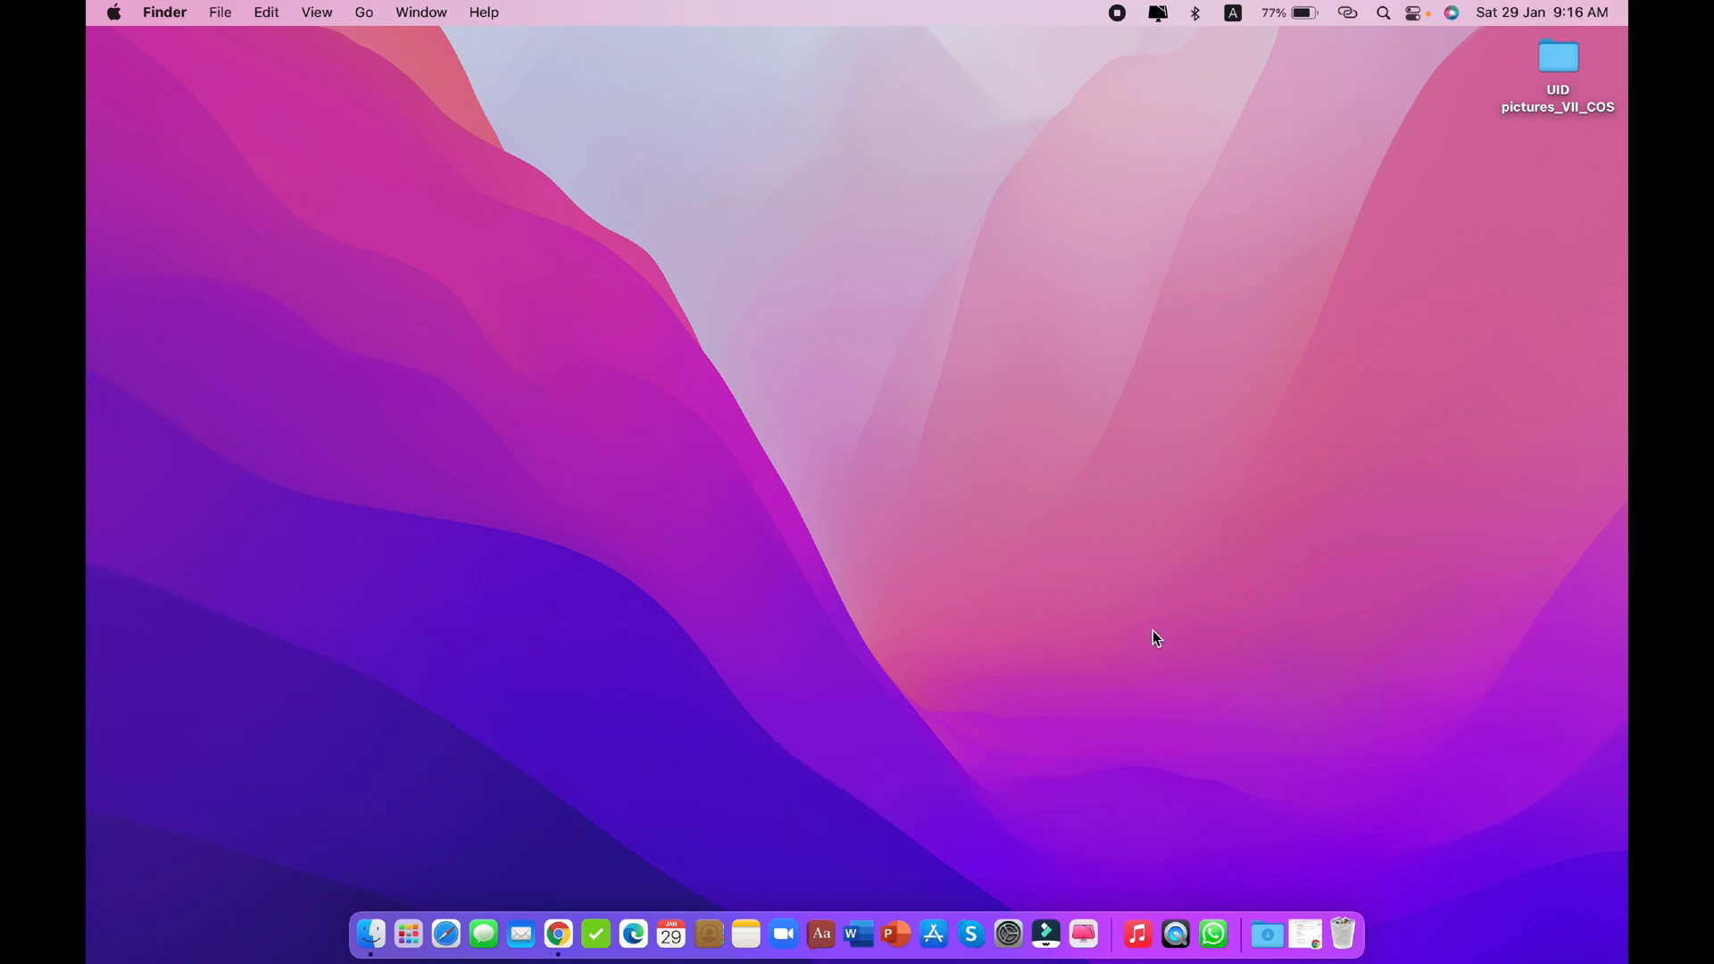
pyautogui.moveTo(1082, 829)
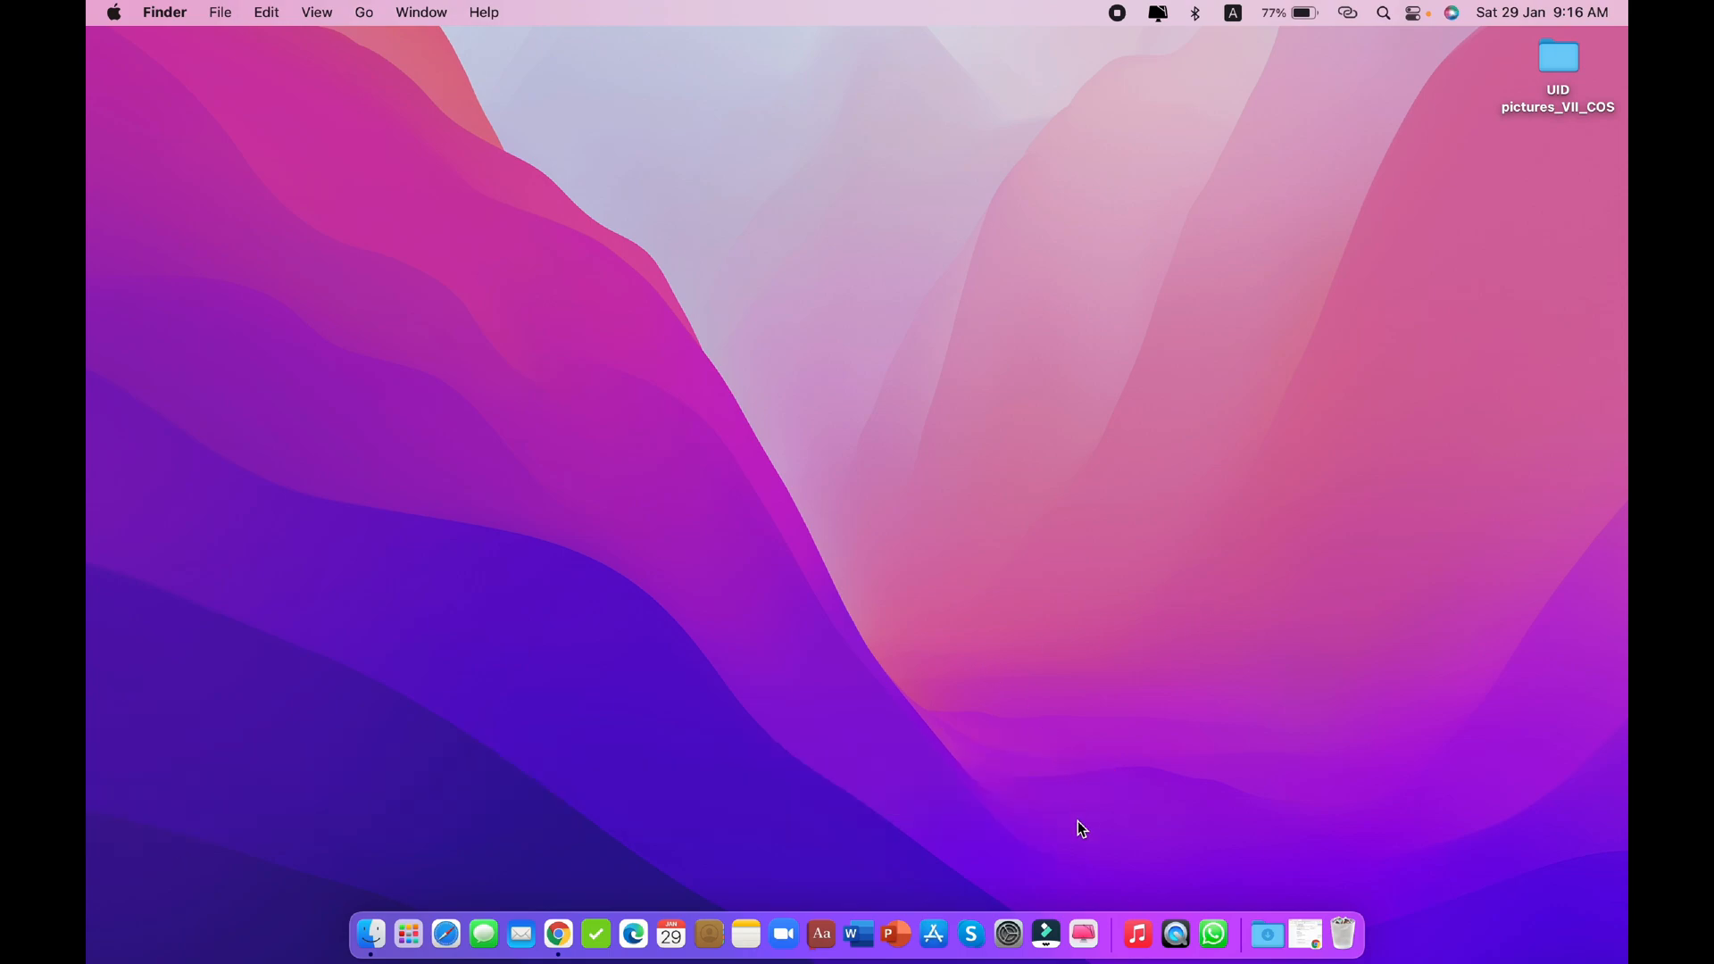
pyautogui.moveTo(1111, 860)
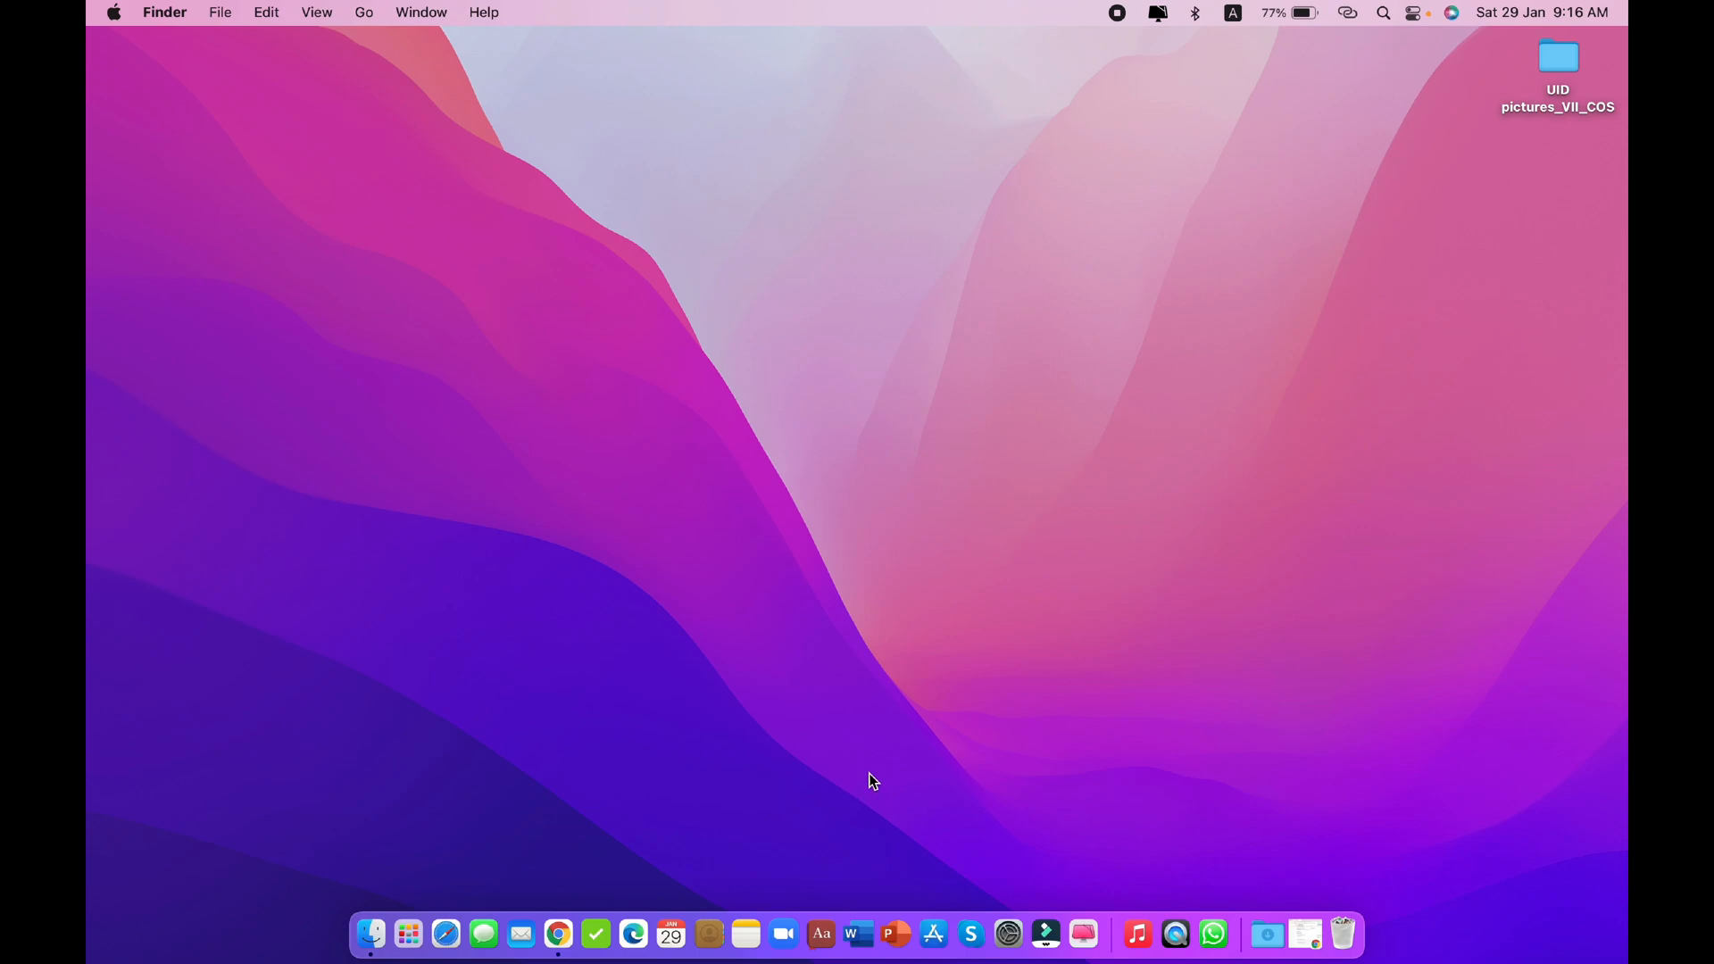
pyautogui.moveTo(889, 766)
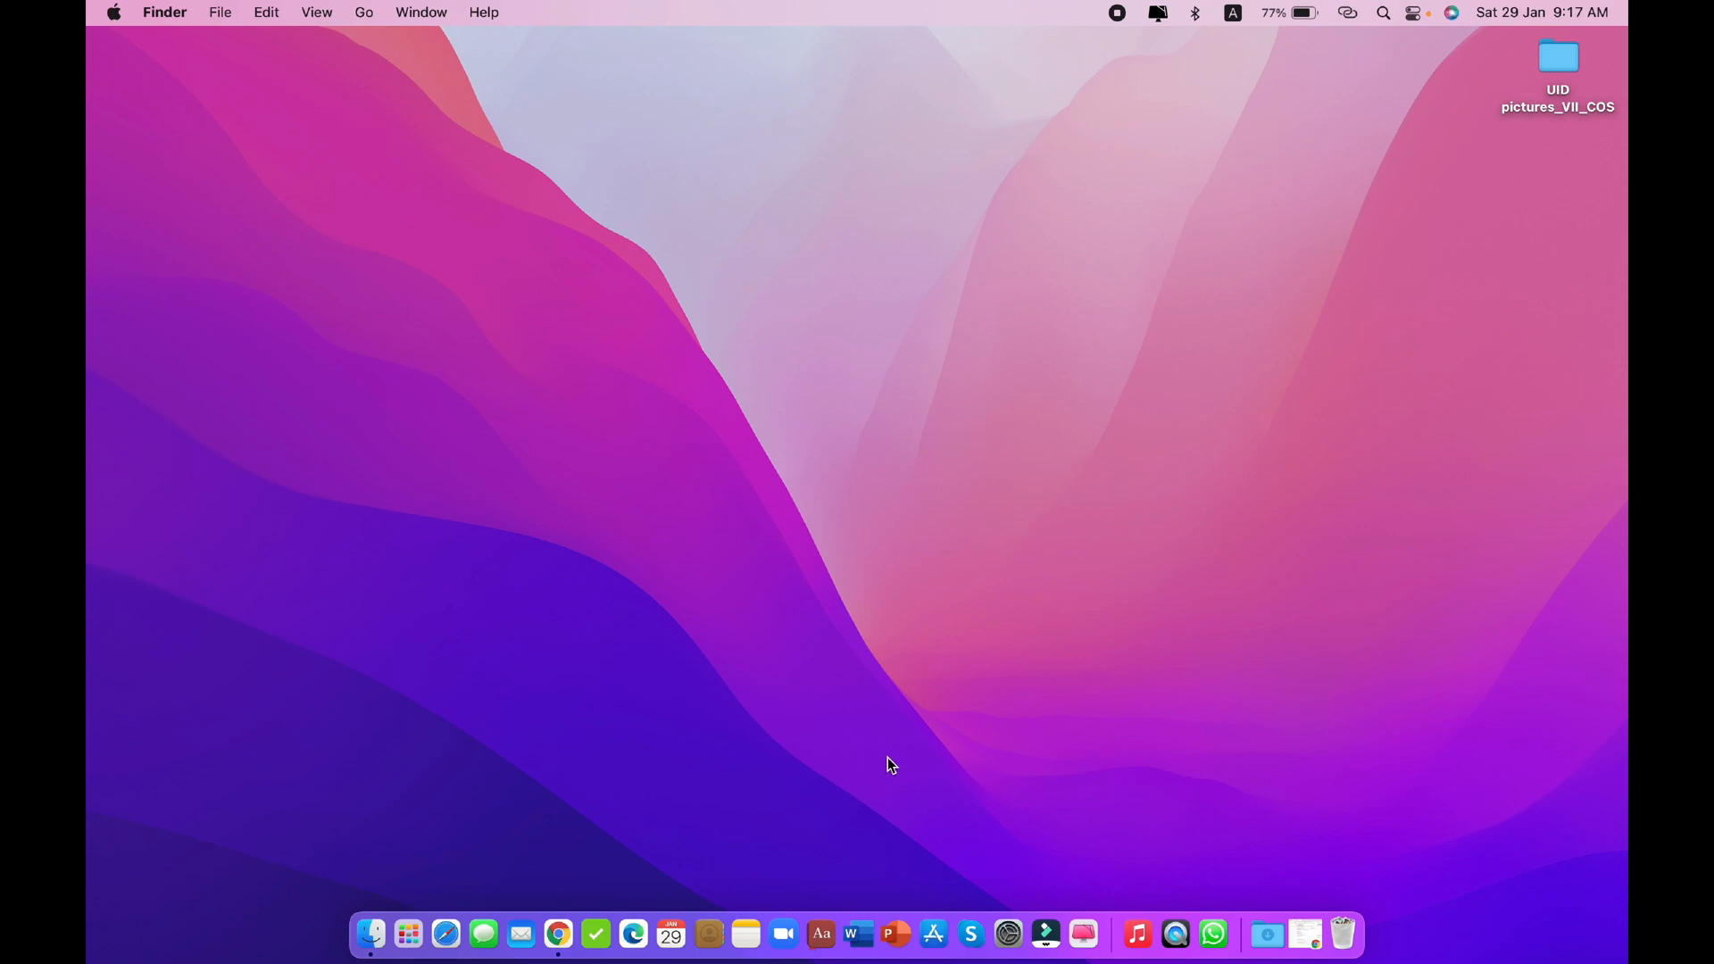
pyautogui.moveTo(874, 761)
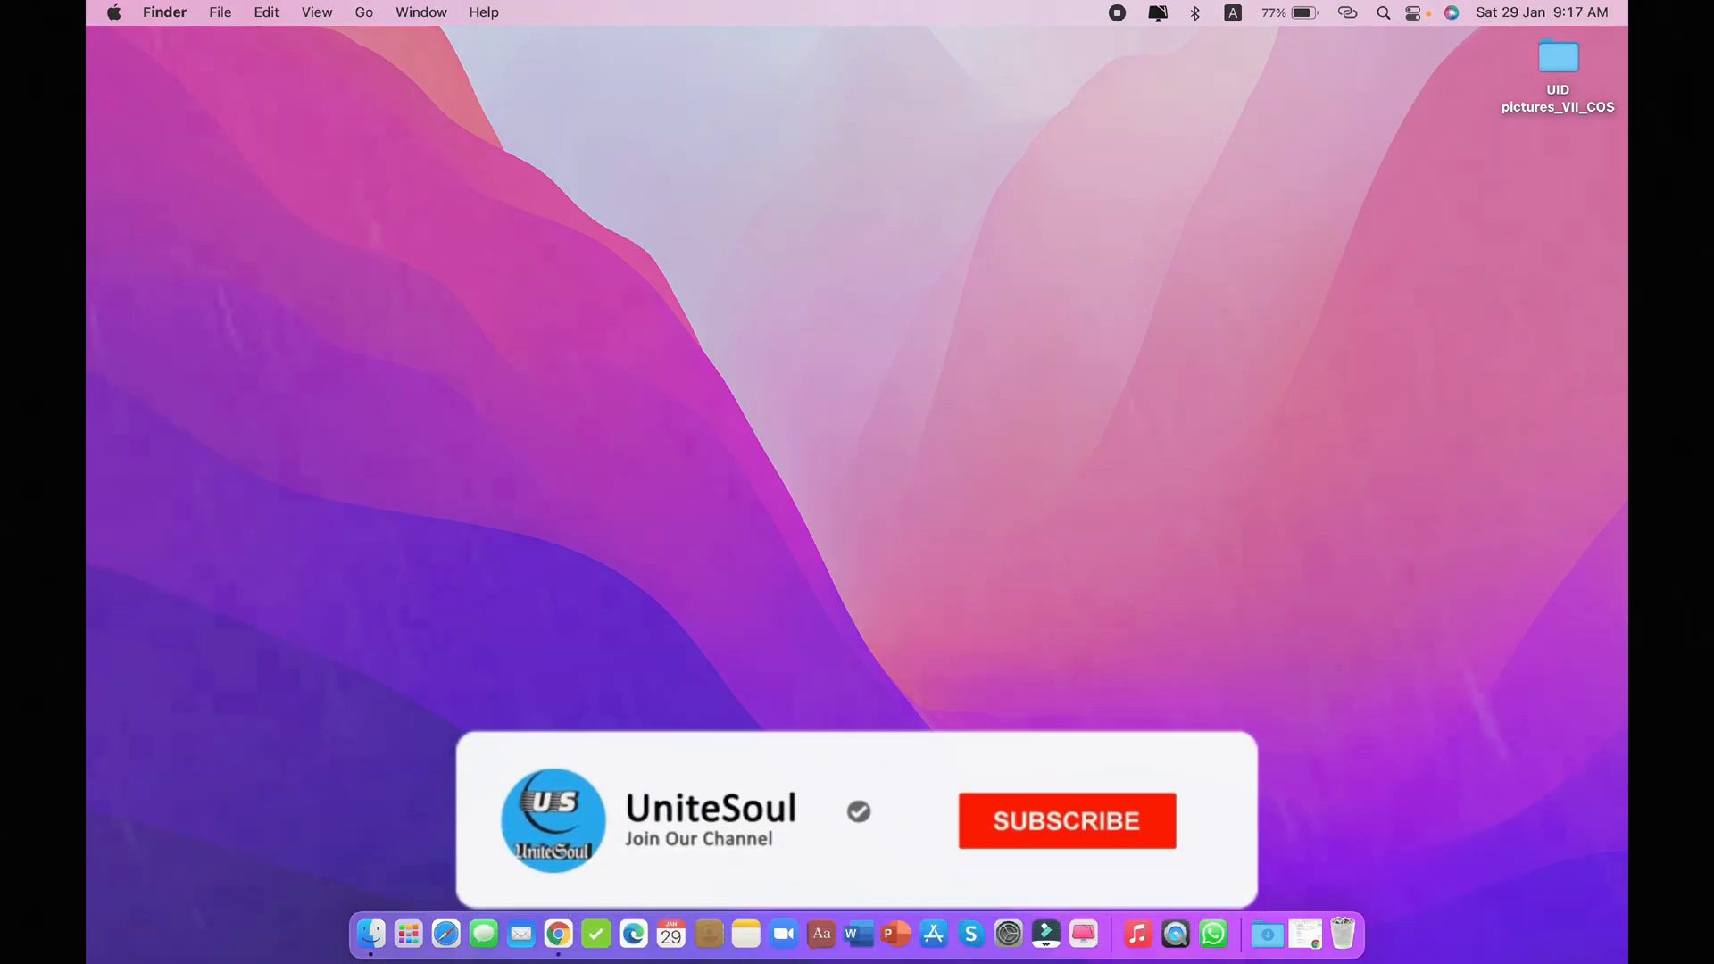
pyautogui.click(1066, 821)
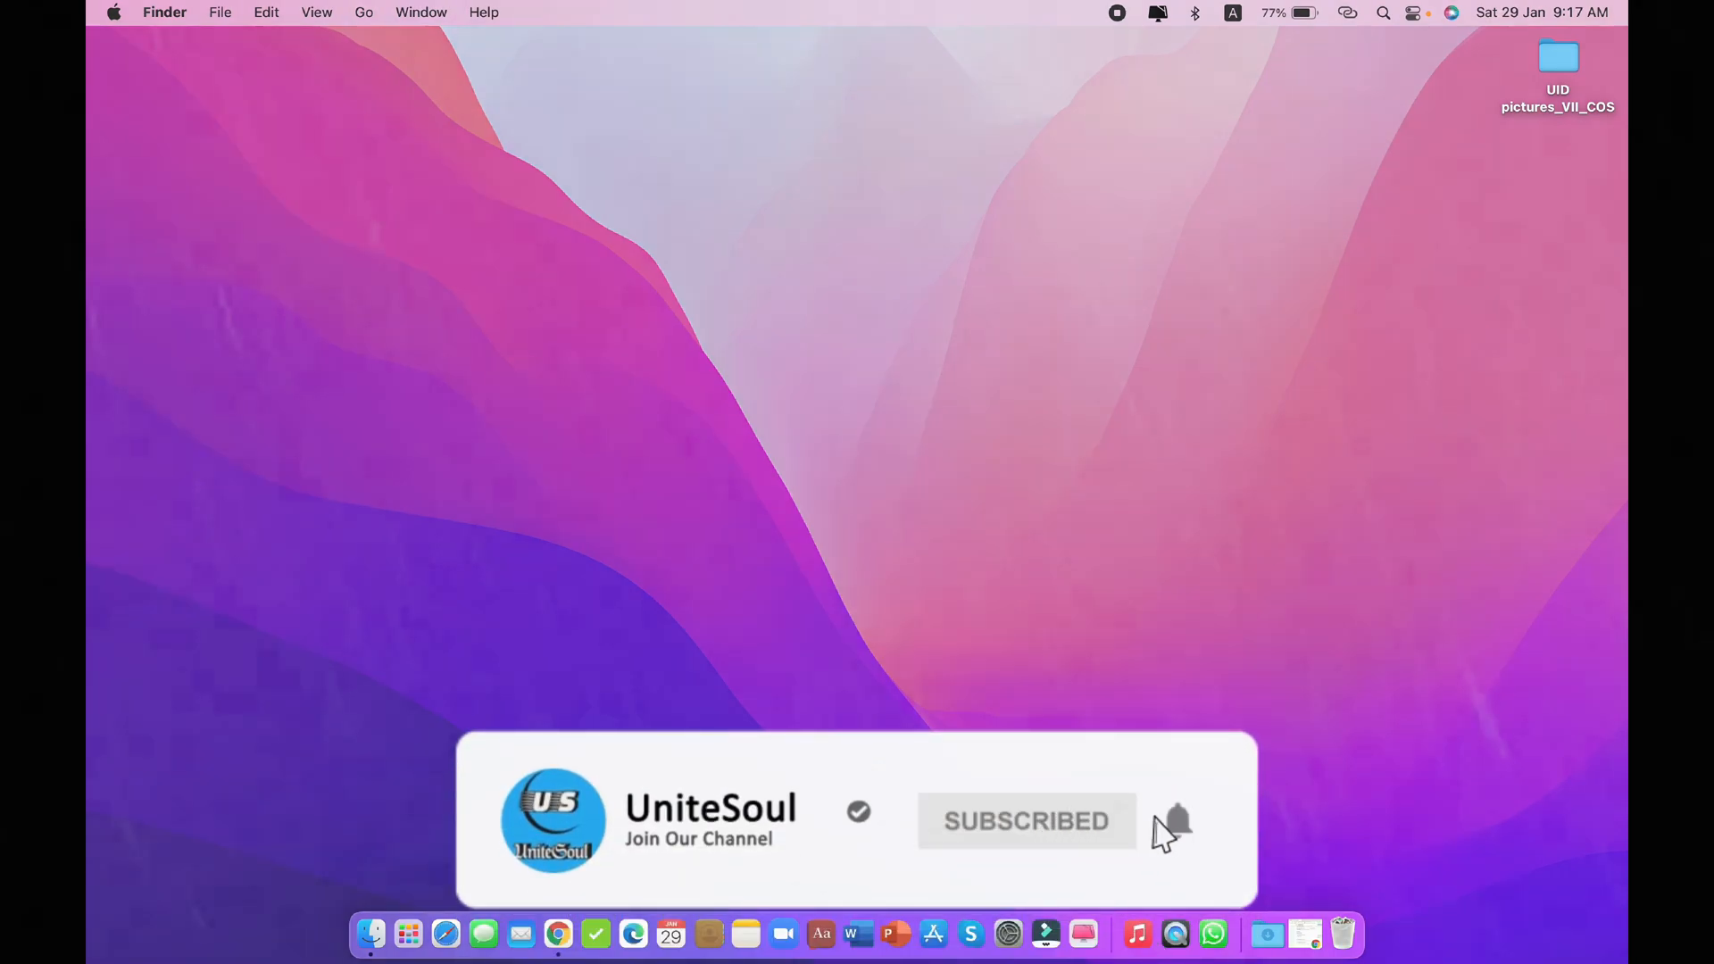
pyautogui.click(1177, 821)
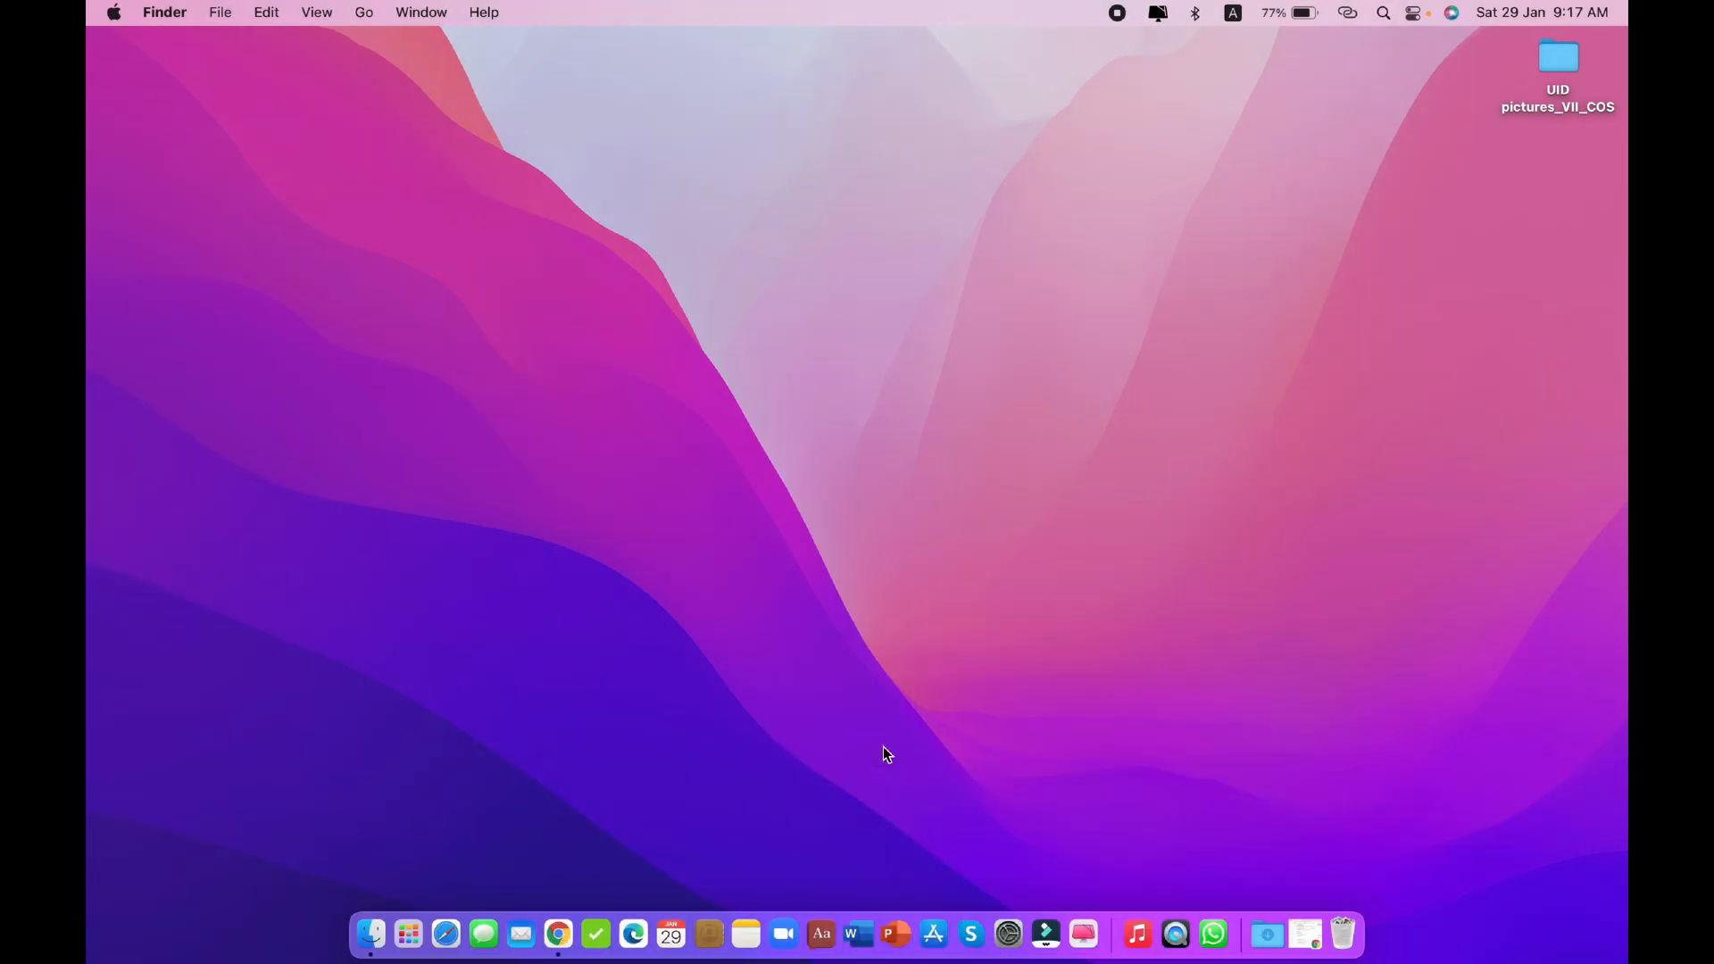
pyautogui.moveTo(933, 928)
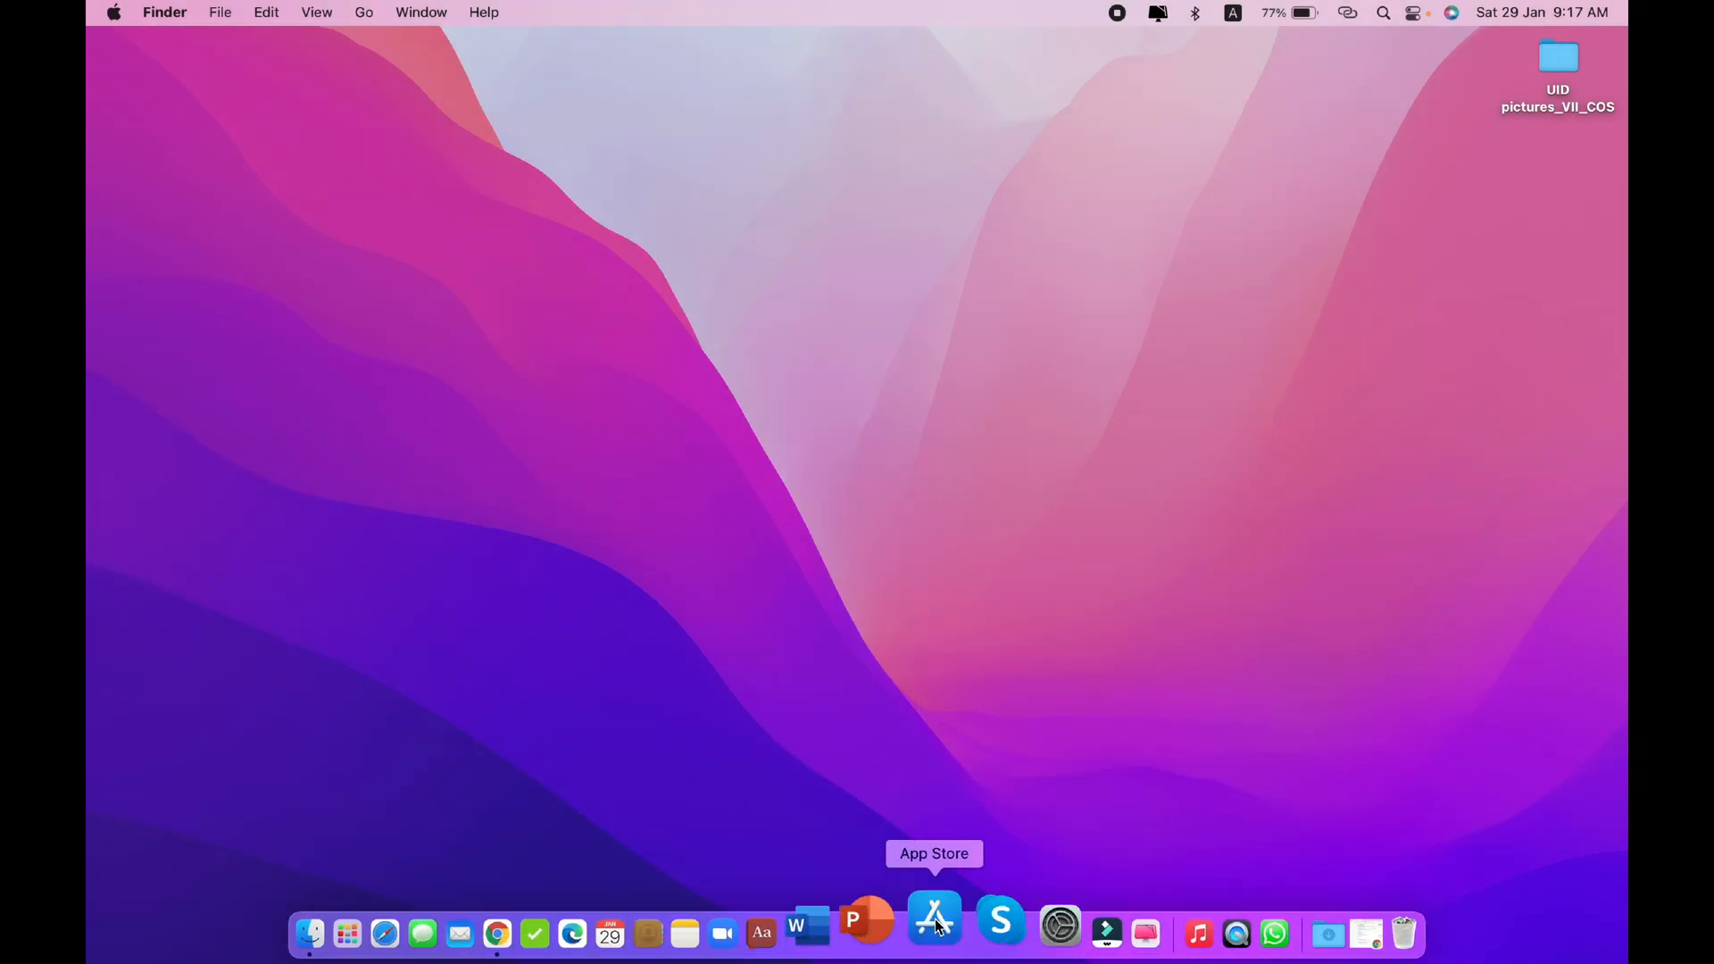
pyautogui.moveTo(1036, 886)
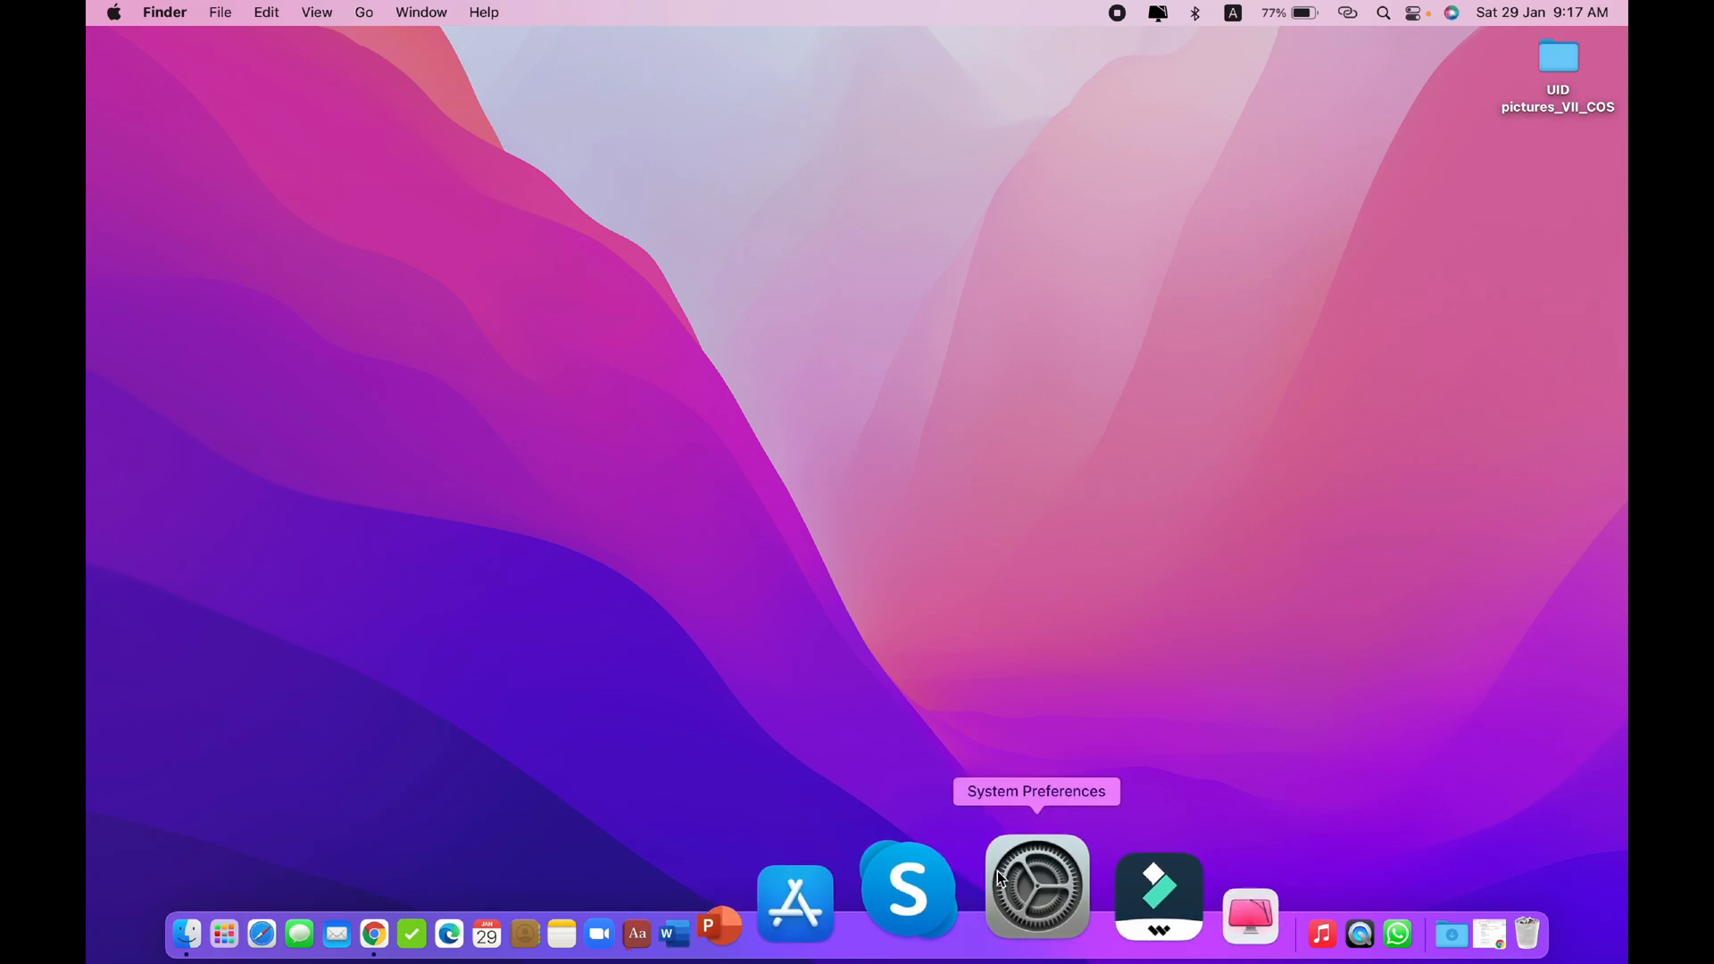
# - Revoke CleanMyMac X's Contacts access under Security & Privacy > Privacy
pyautogui.click(1035, 888)
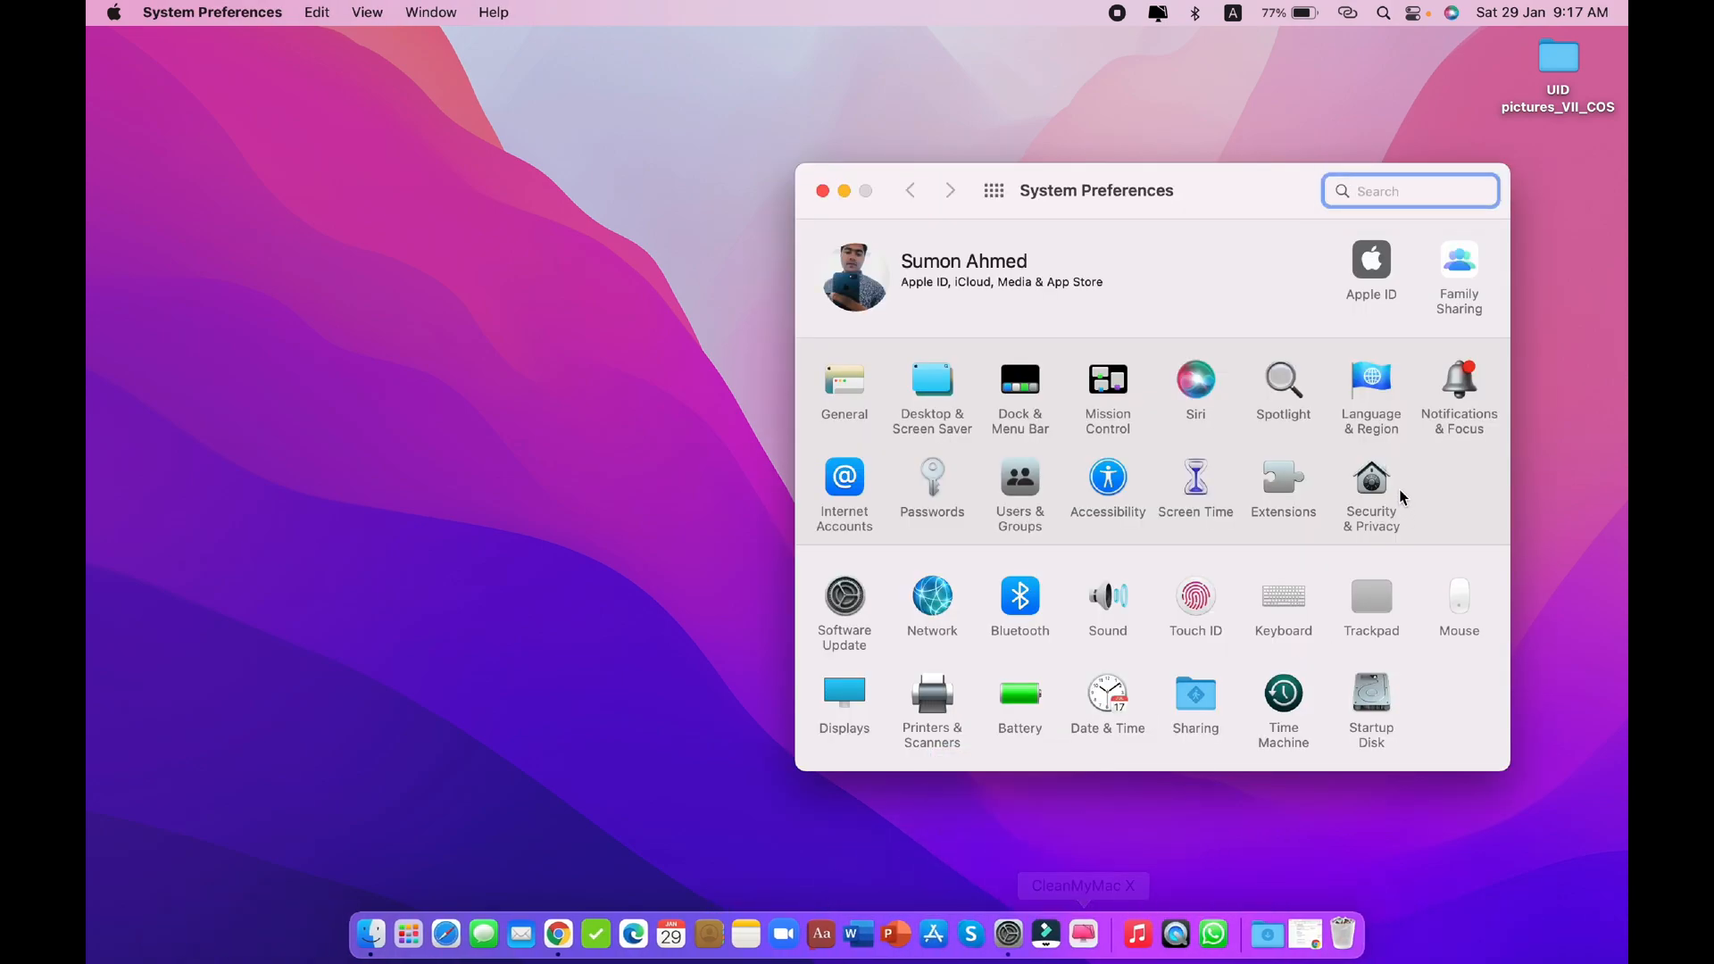
pyautogui.moveTo(1382, 500)
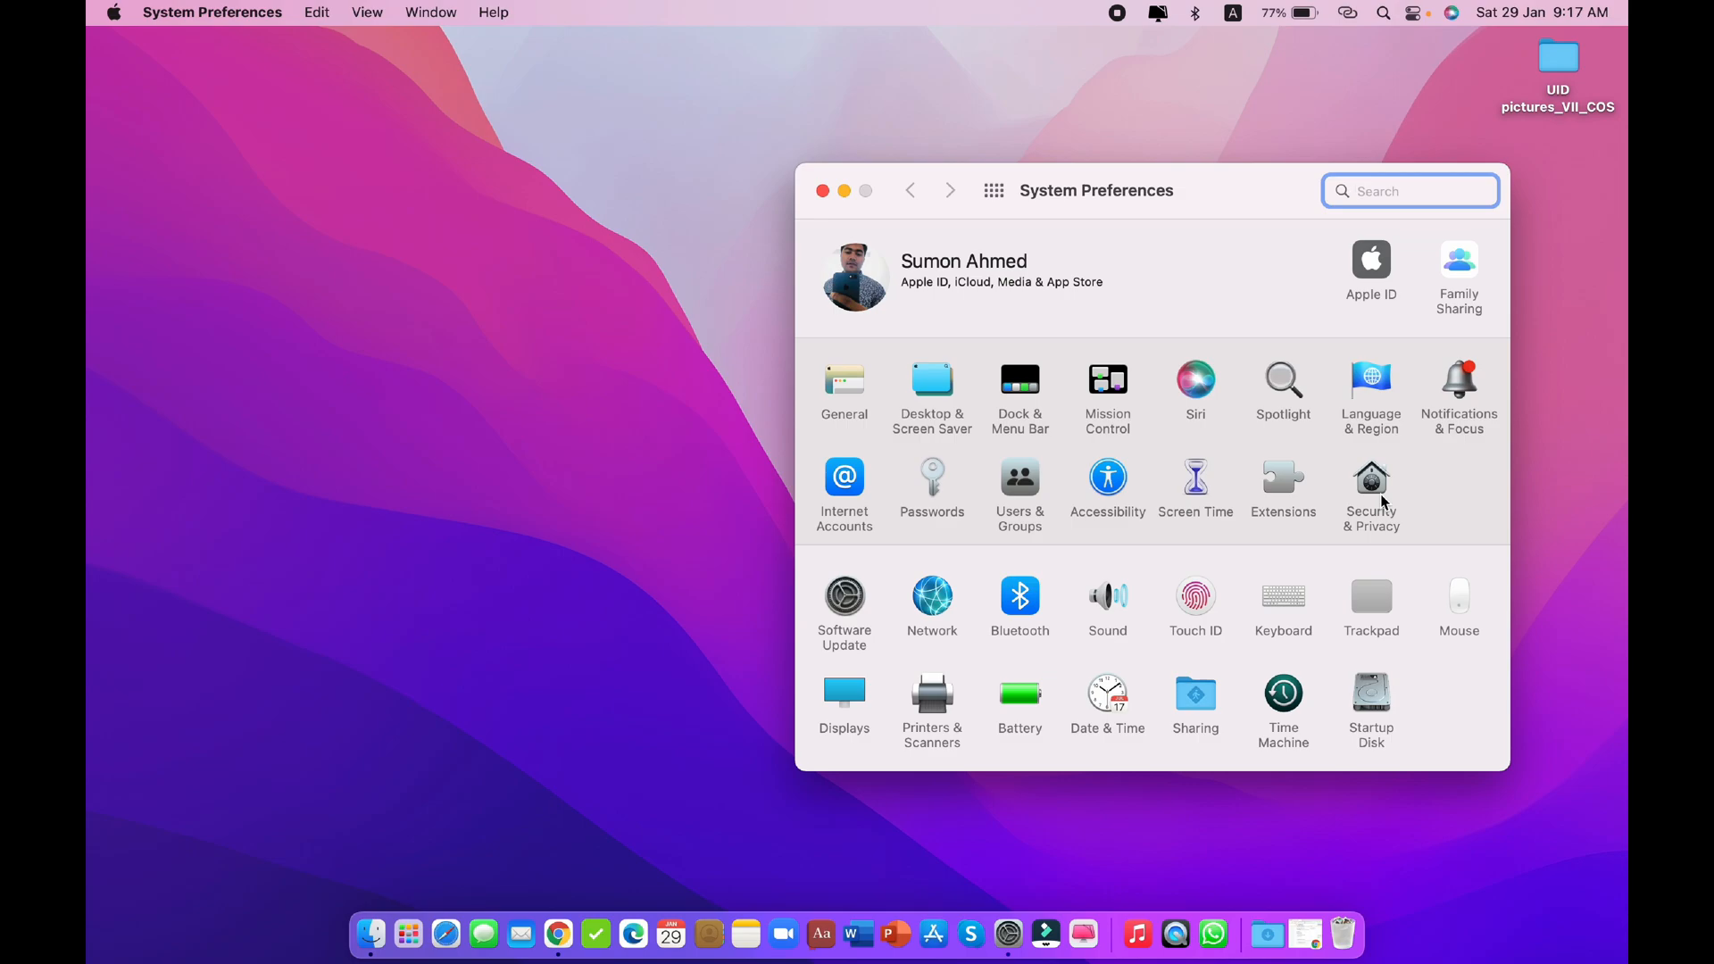
pyautogui.click(1371, 478)
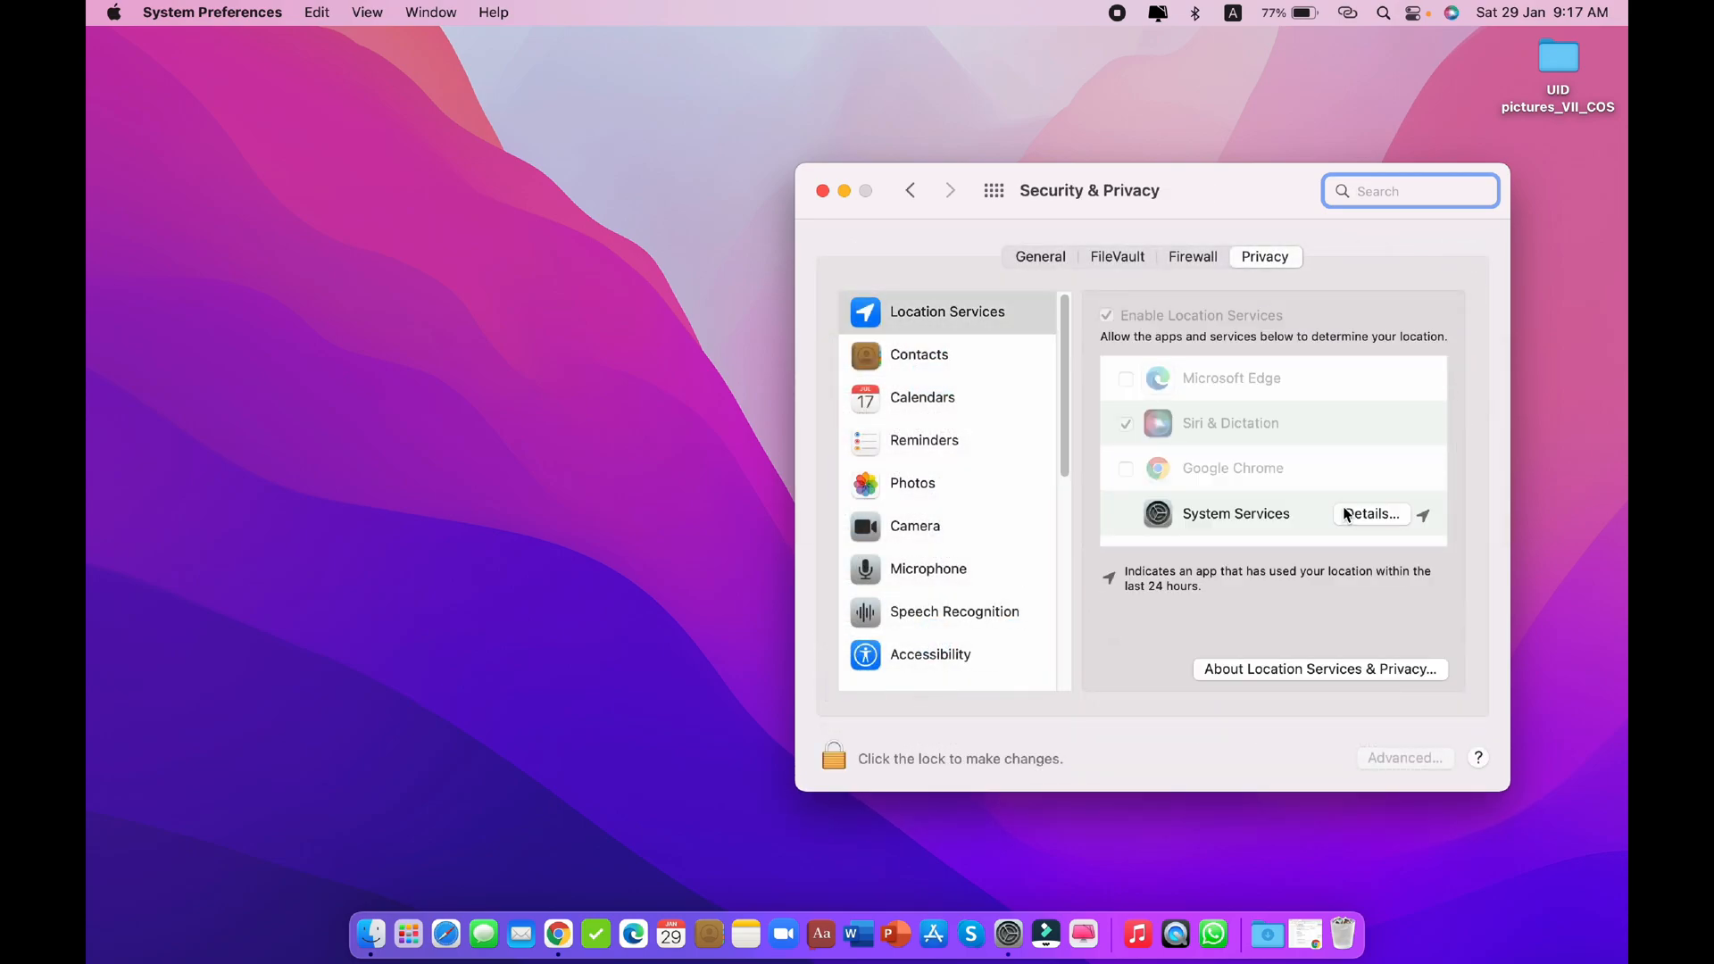
pyautogui.click(917, 353)
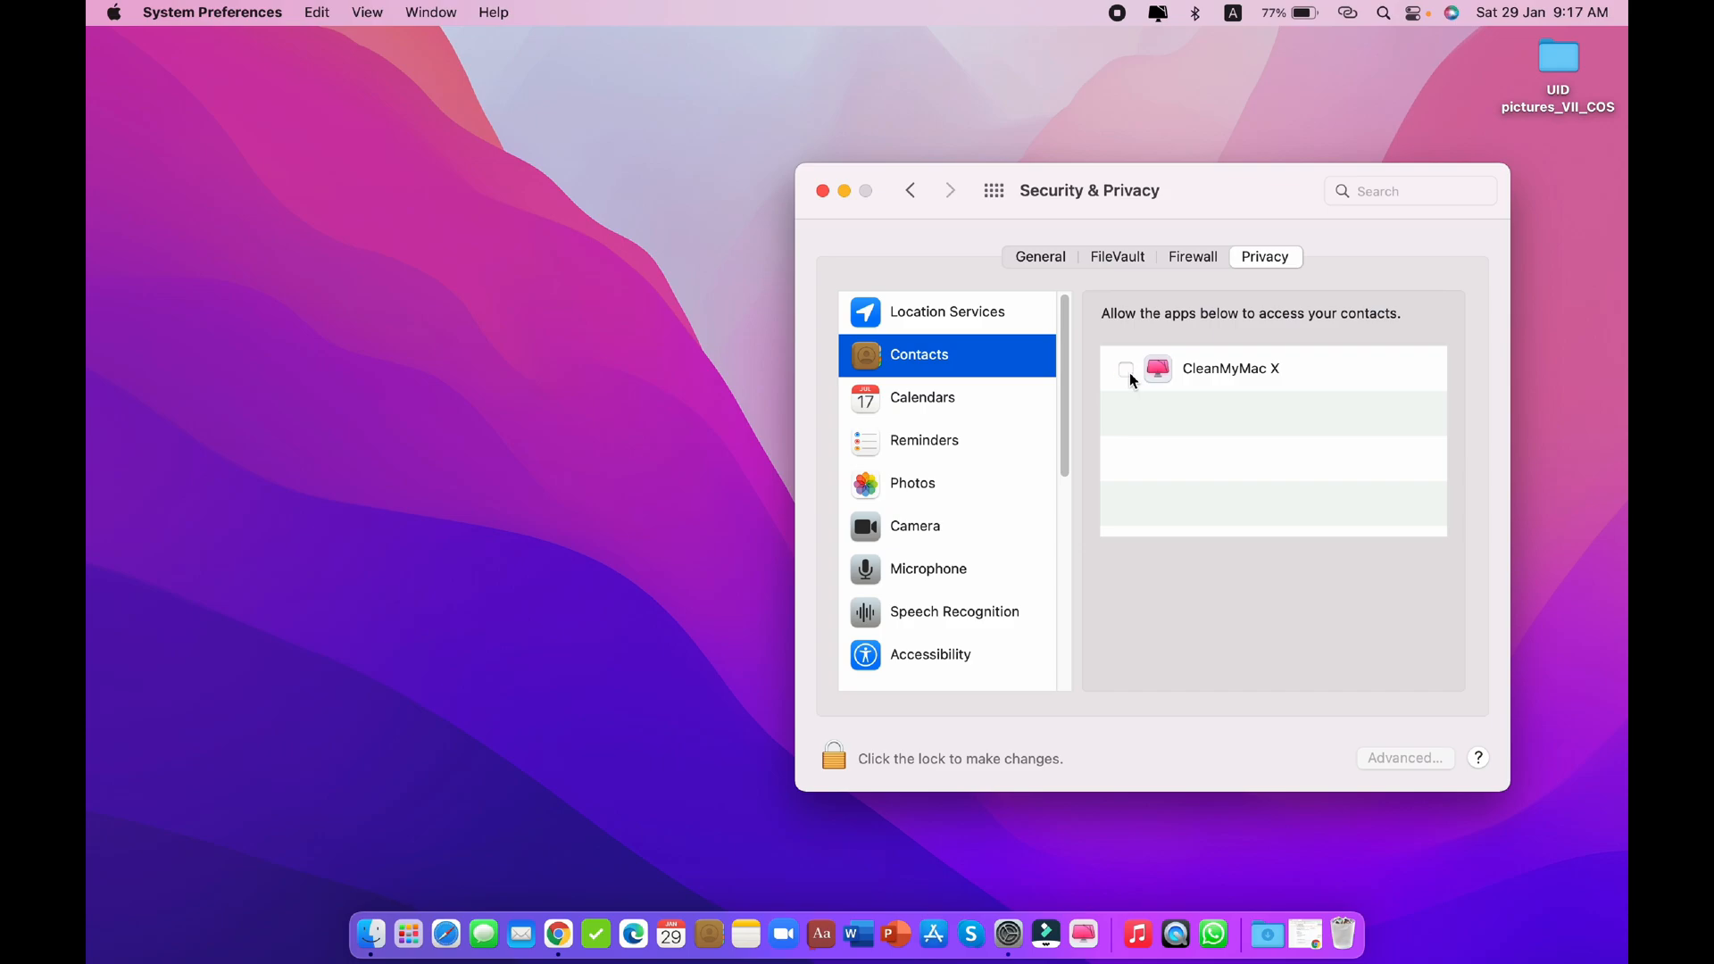
pyautogui.click(823, 191)
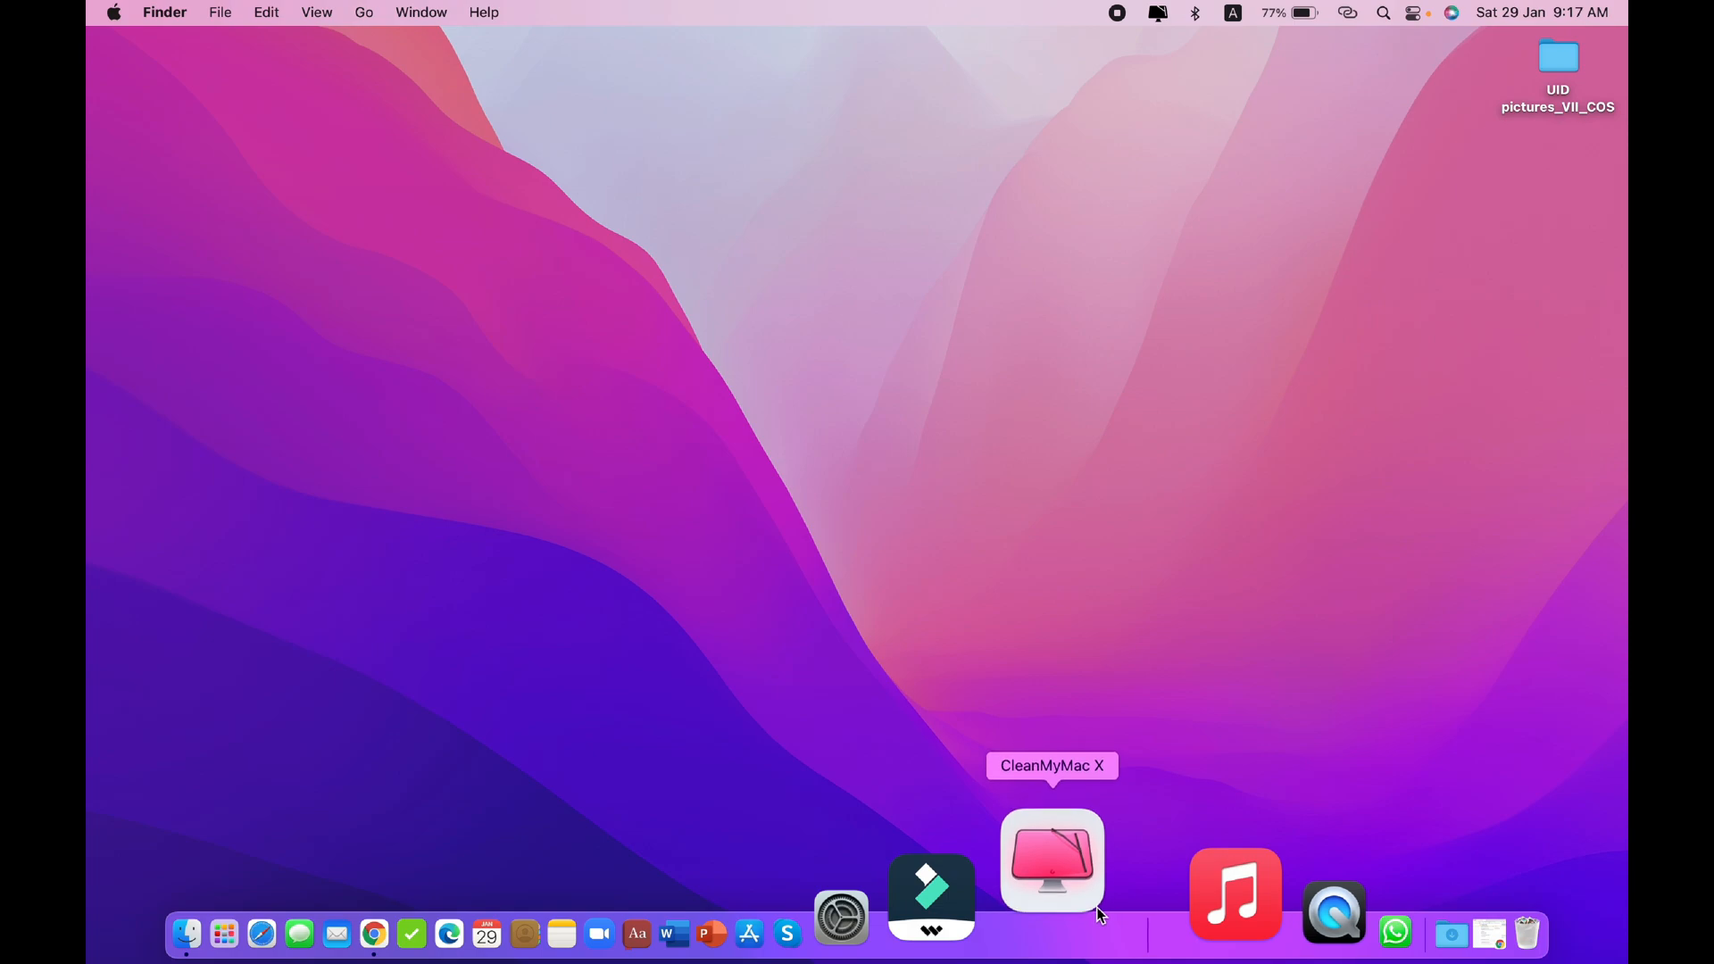
# - Launch CleanMyMac X so its Smart Scan welcome screen shows
pyautogui.click(1050, 861)
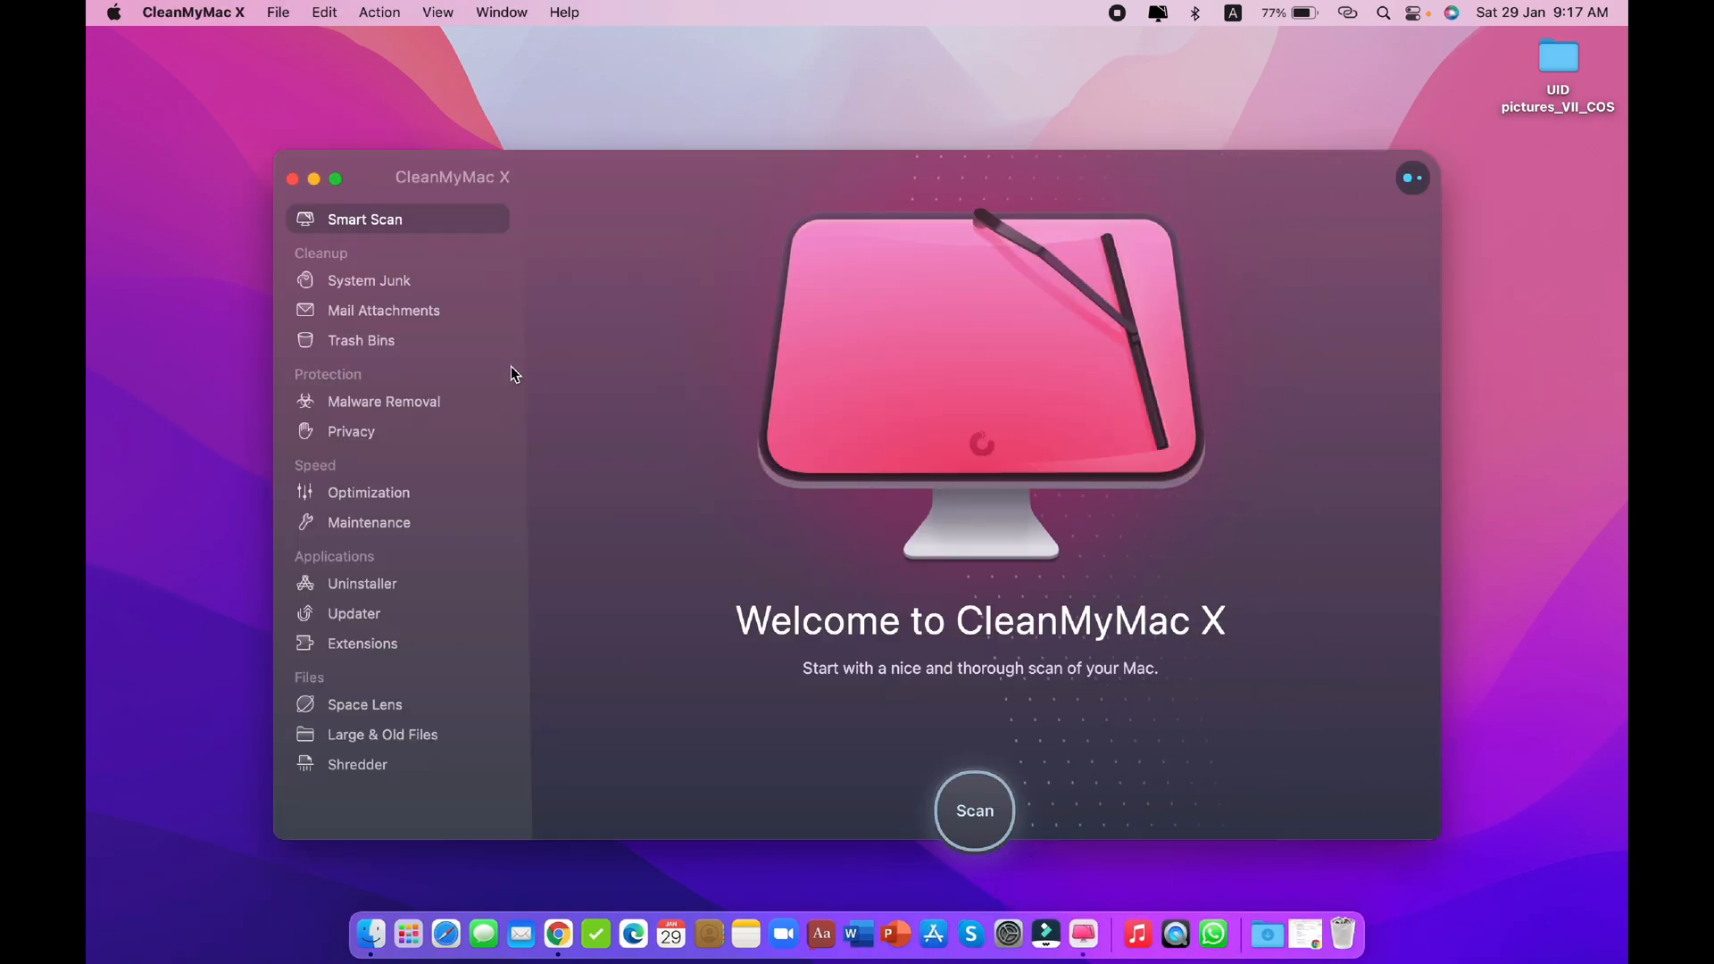
pyautogui.moveTo(803, 302)
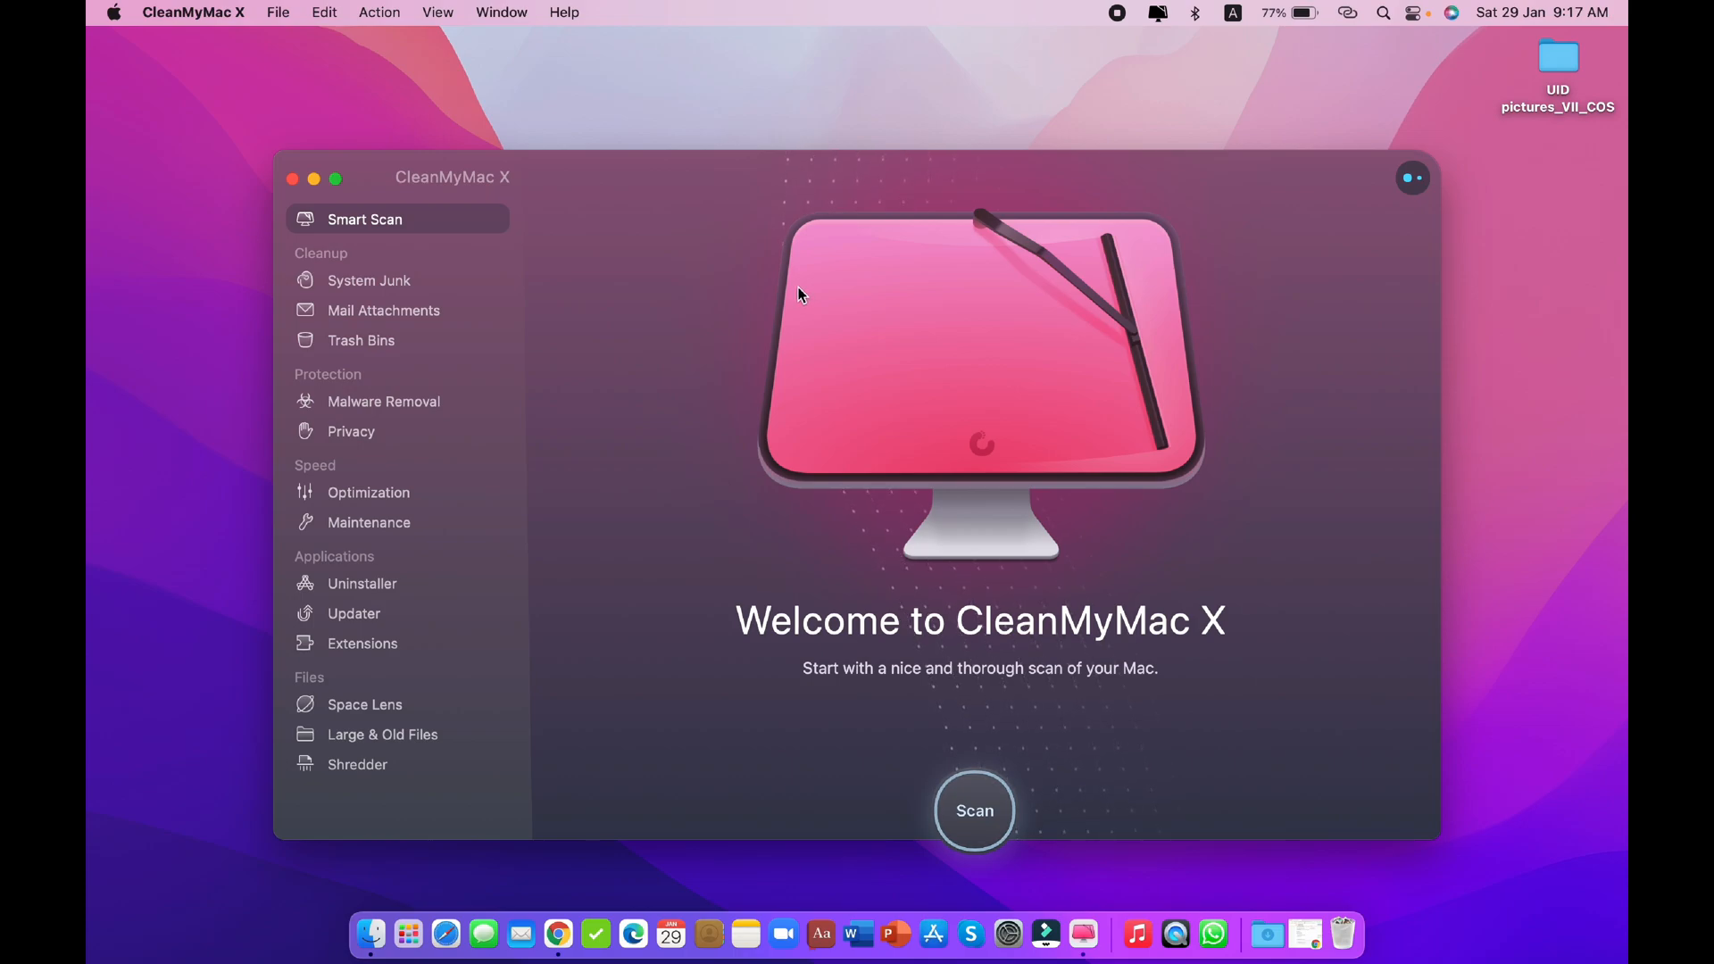
pyautogui.moveTo(792, 289)
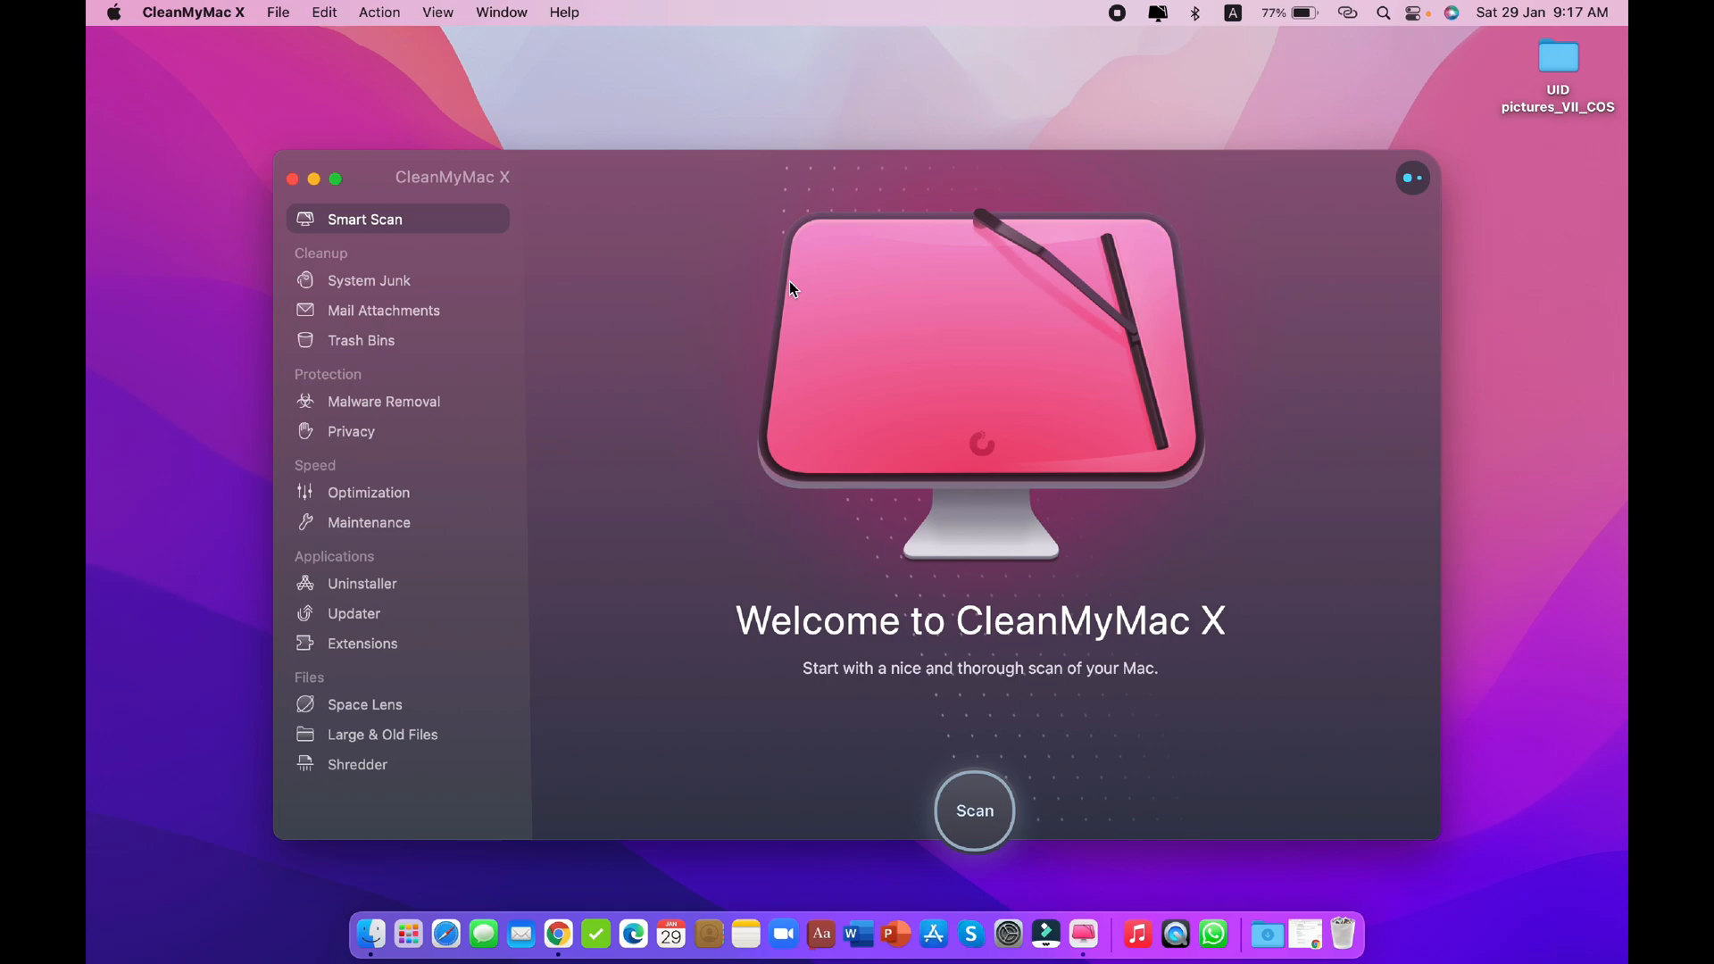
pyautogui.moveTo(1123, 239)
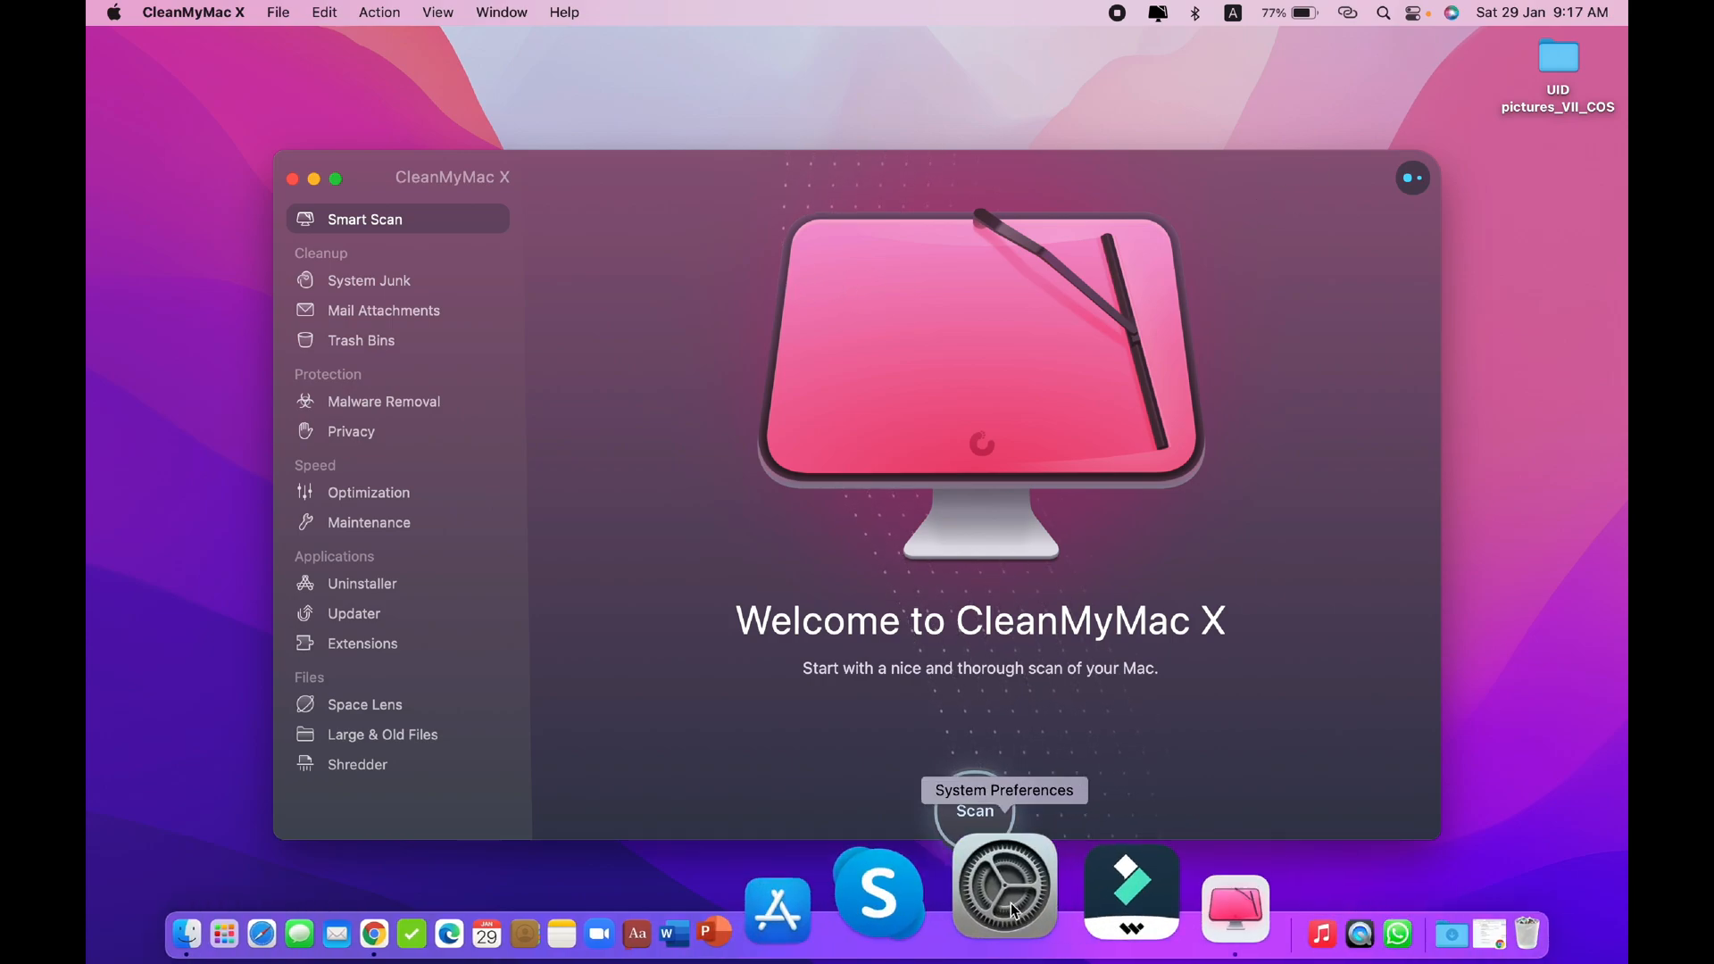
# - Review CleanMyMac X unchecked in Contacts privacy, then return to the preferences overview
pyautogui.click(1003, 885)
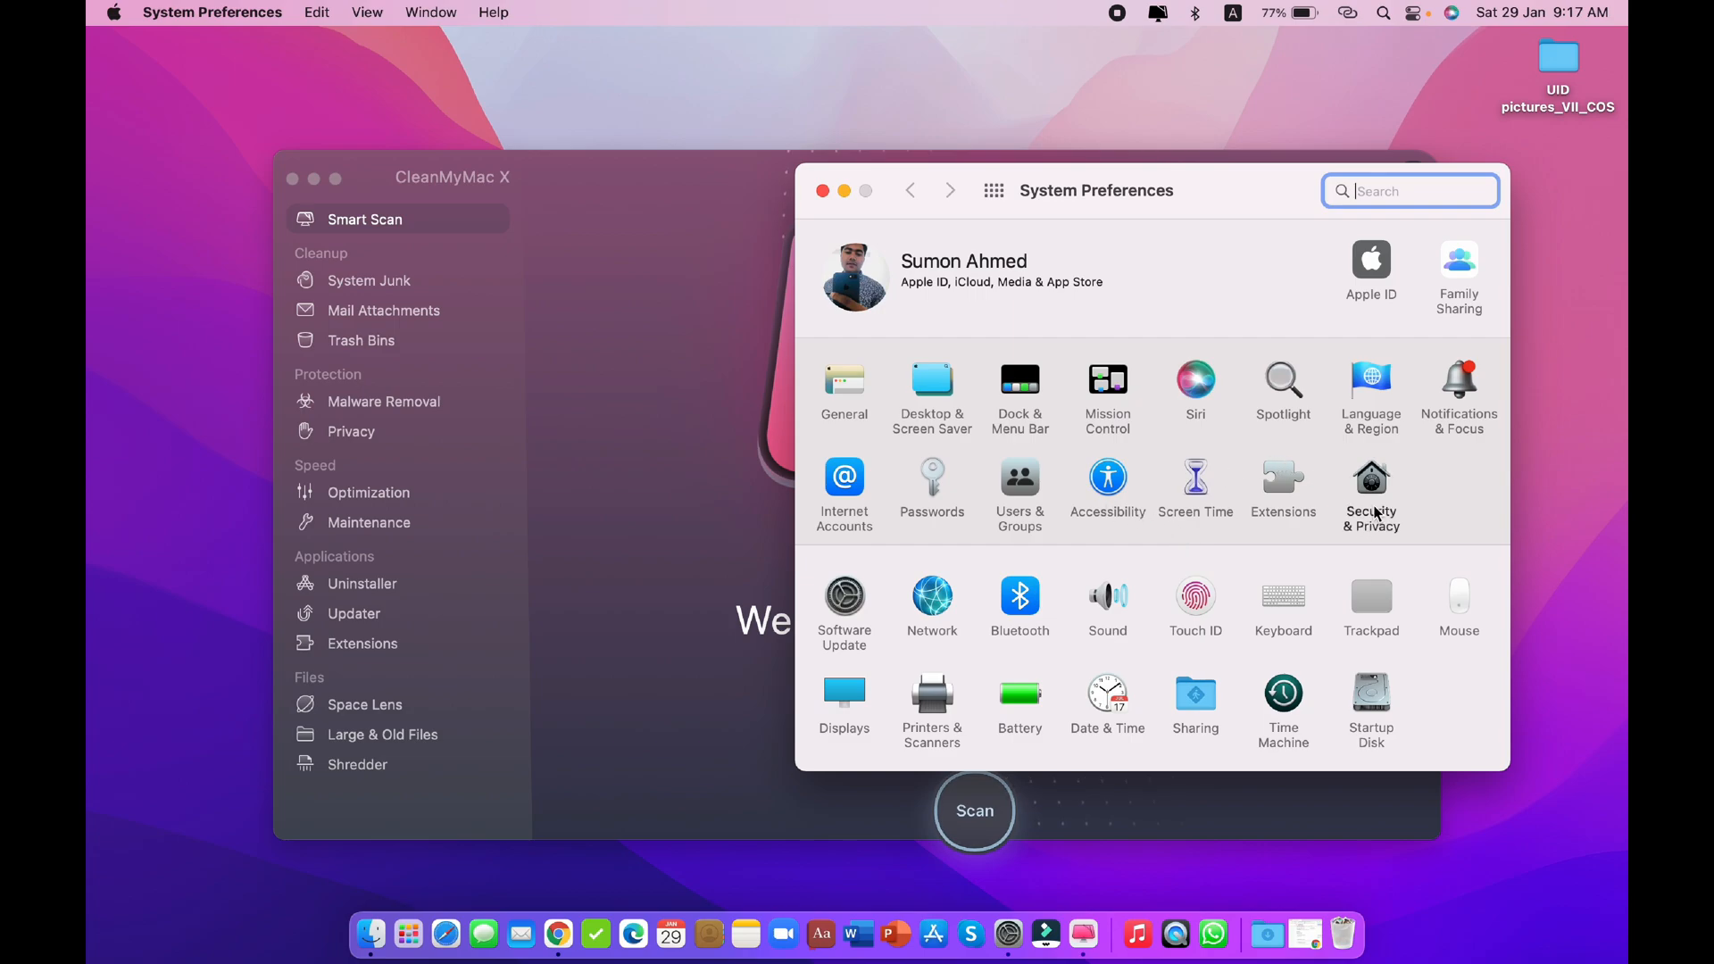
pyautogui.click(1369, 480)
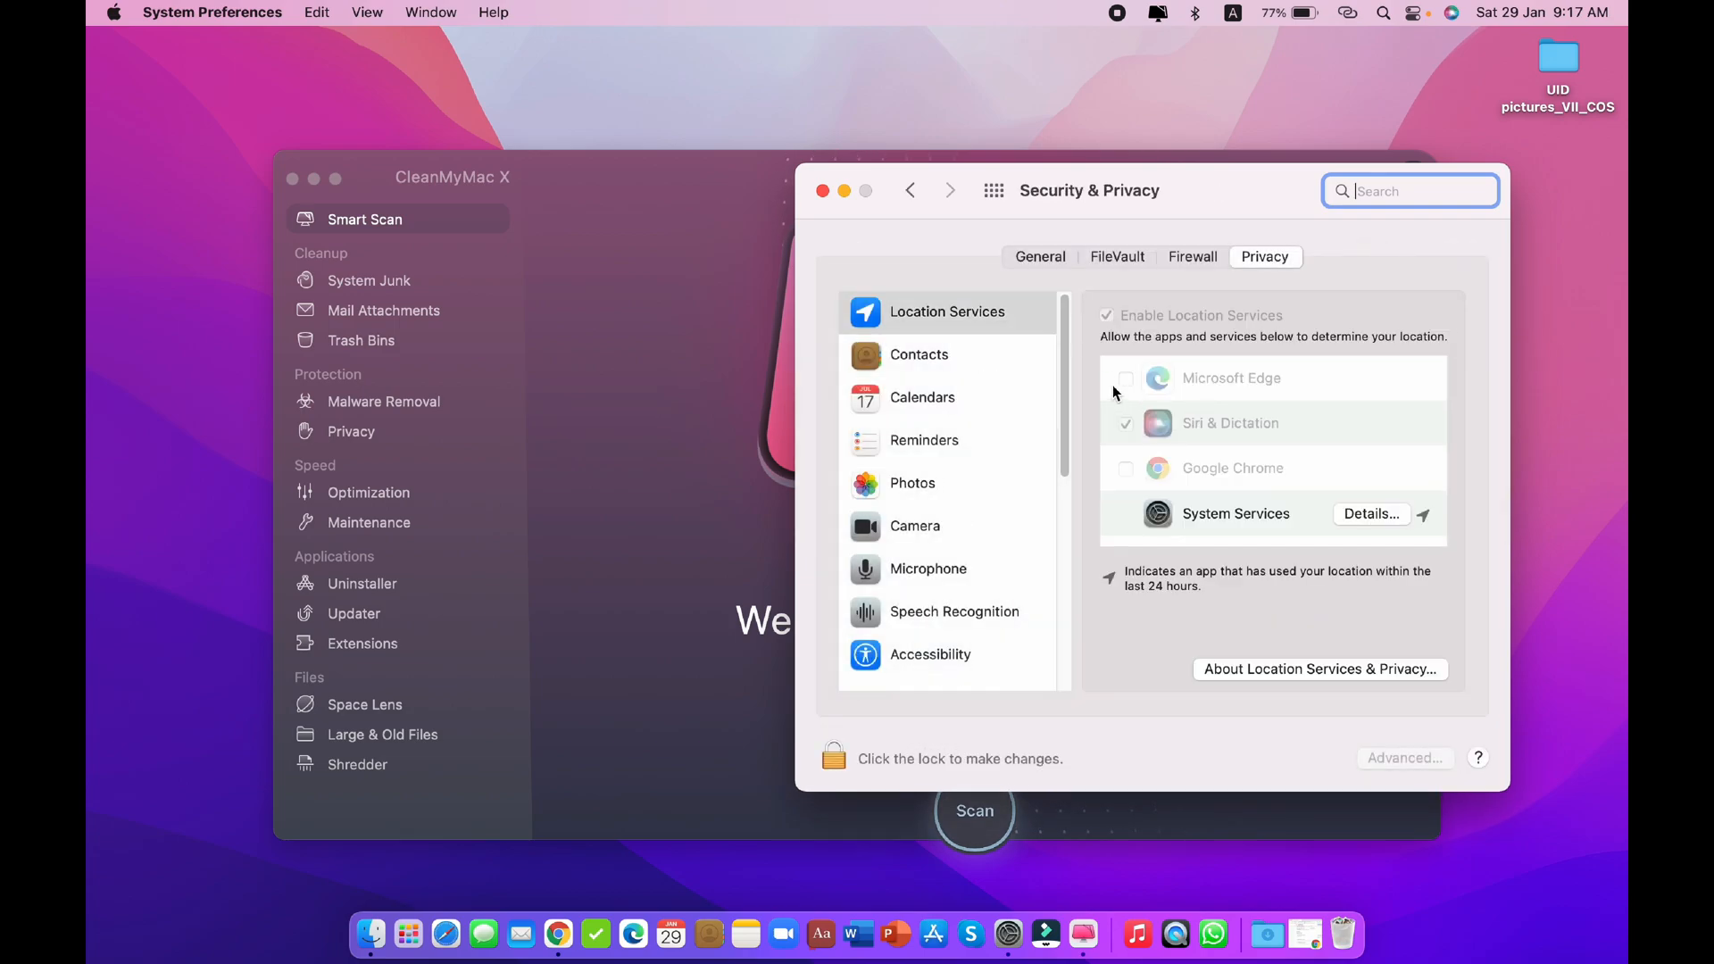
pyautogui.click(920, 354)
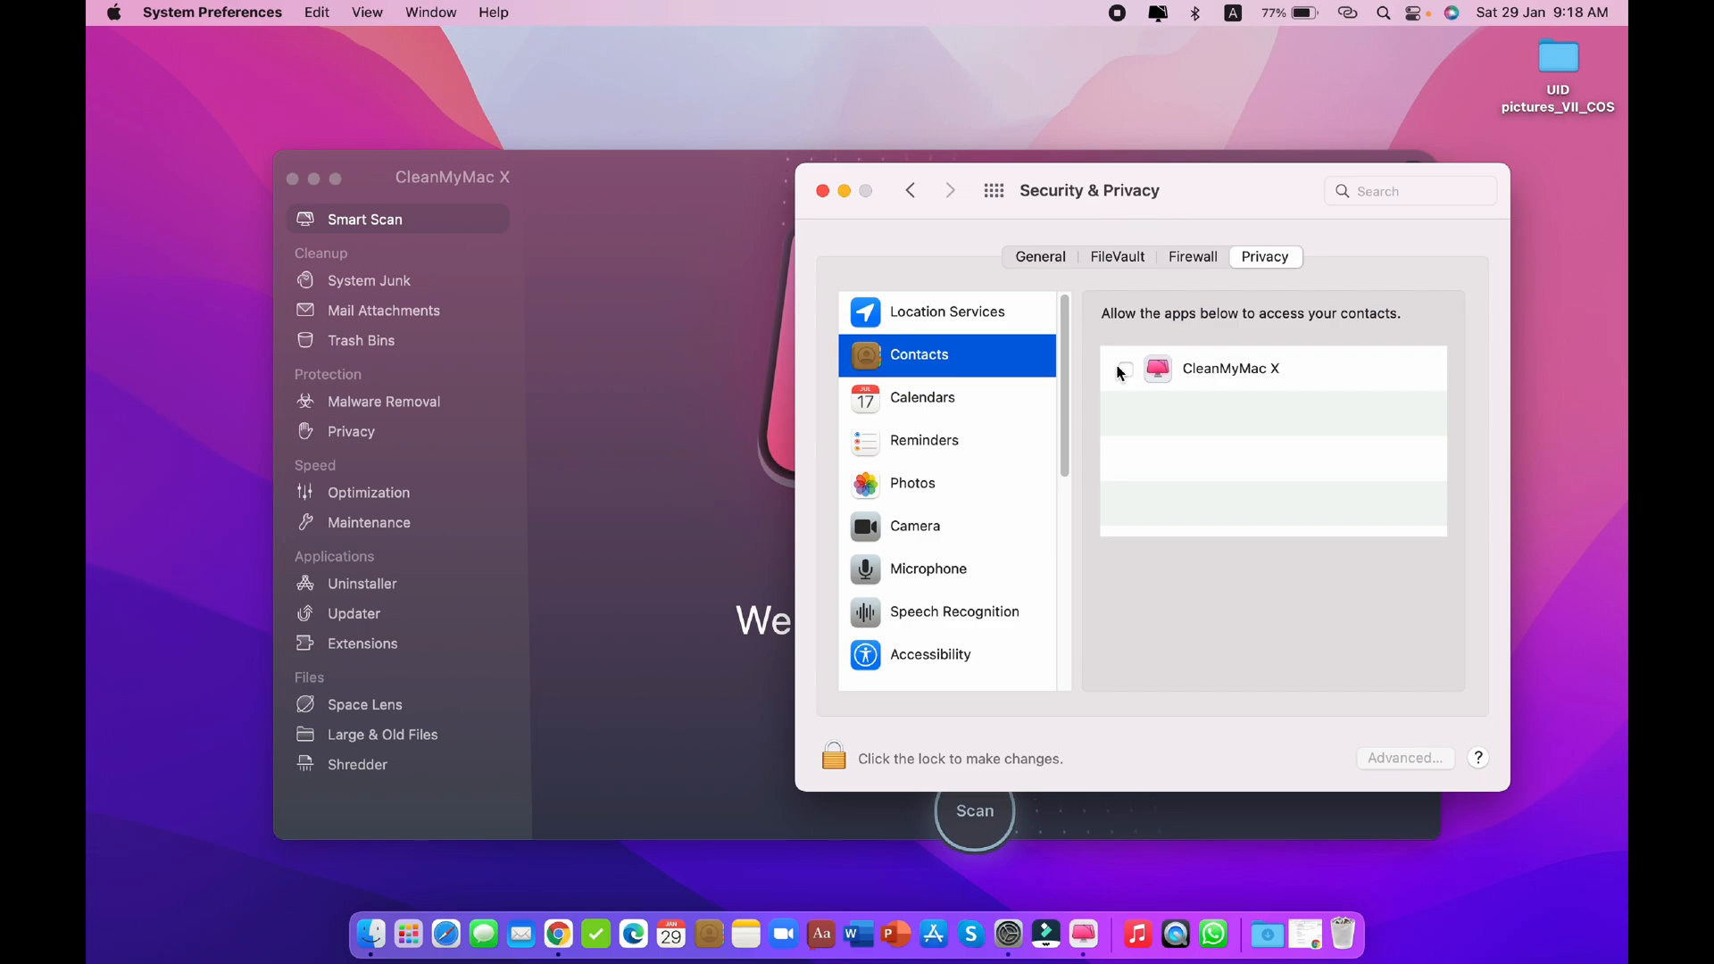
pyautogui.click(909, 191)
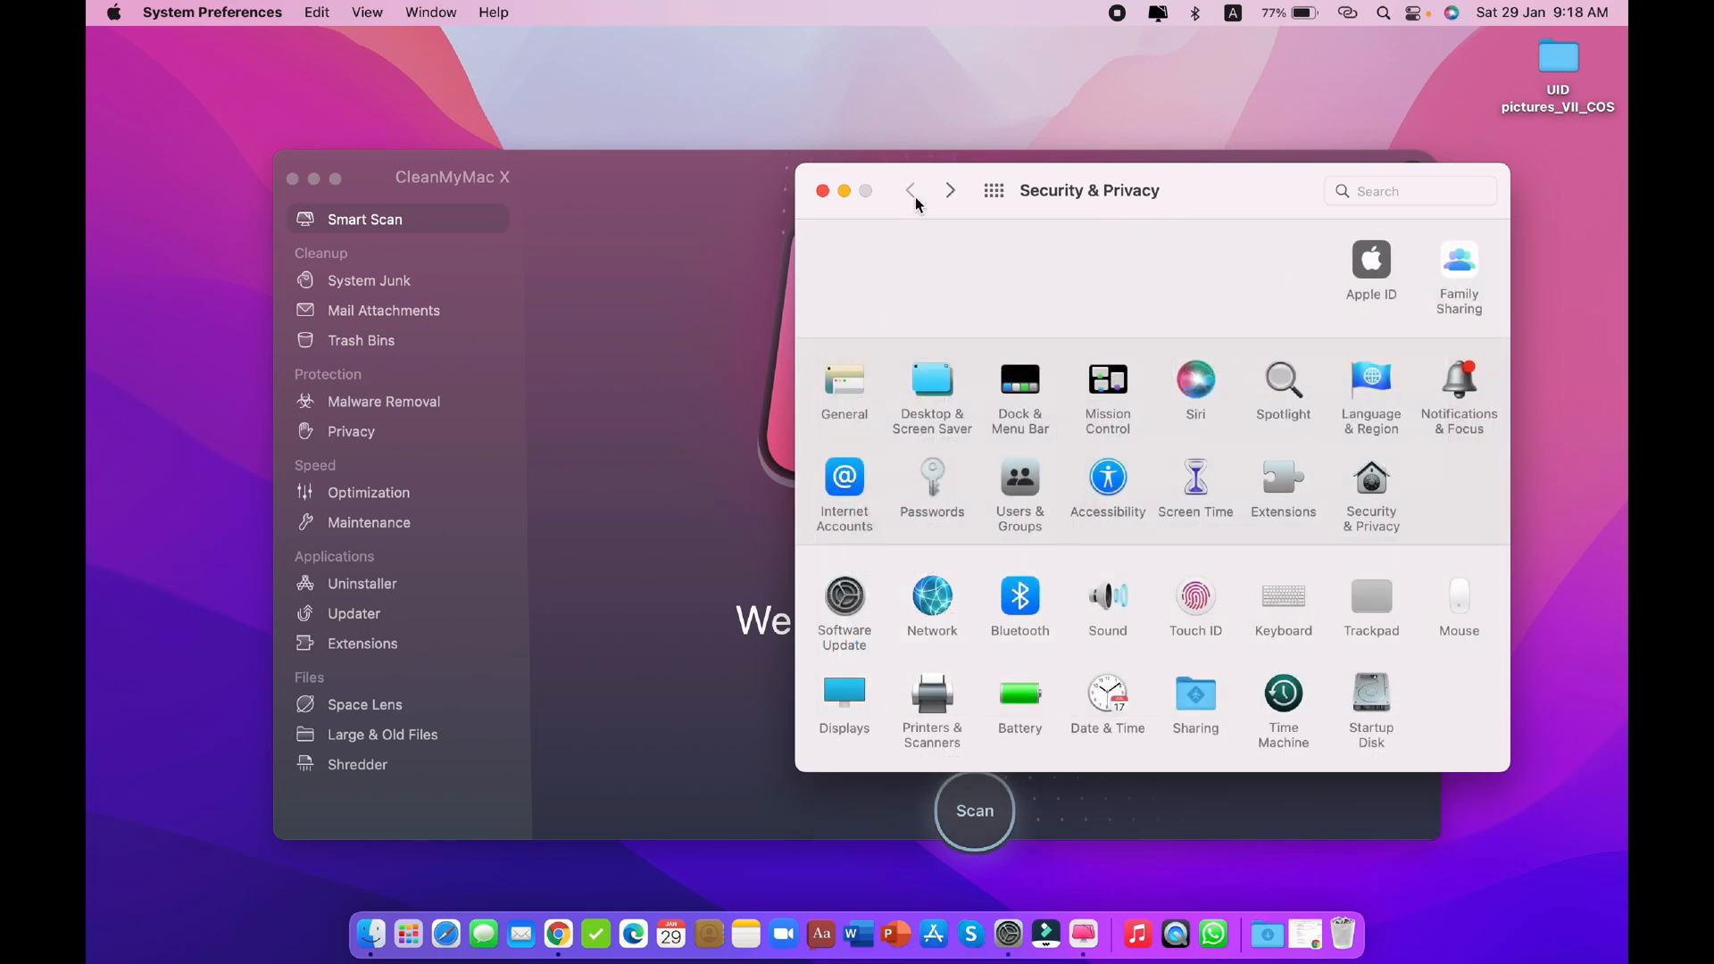
pyautogui.click(821, 191)
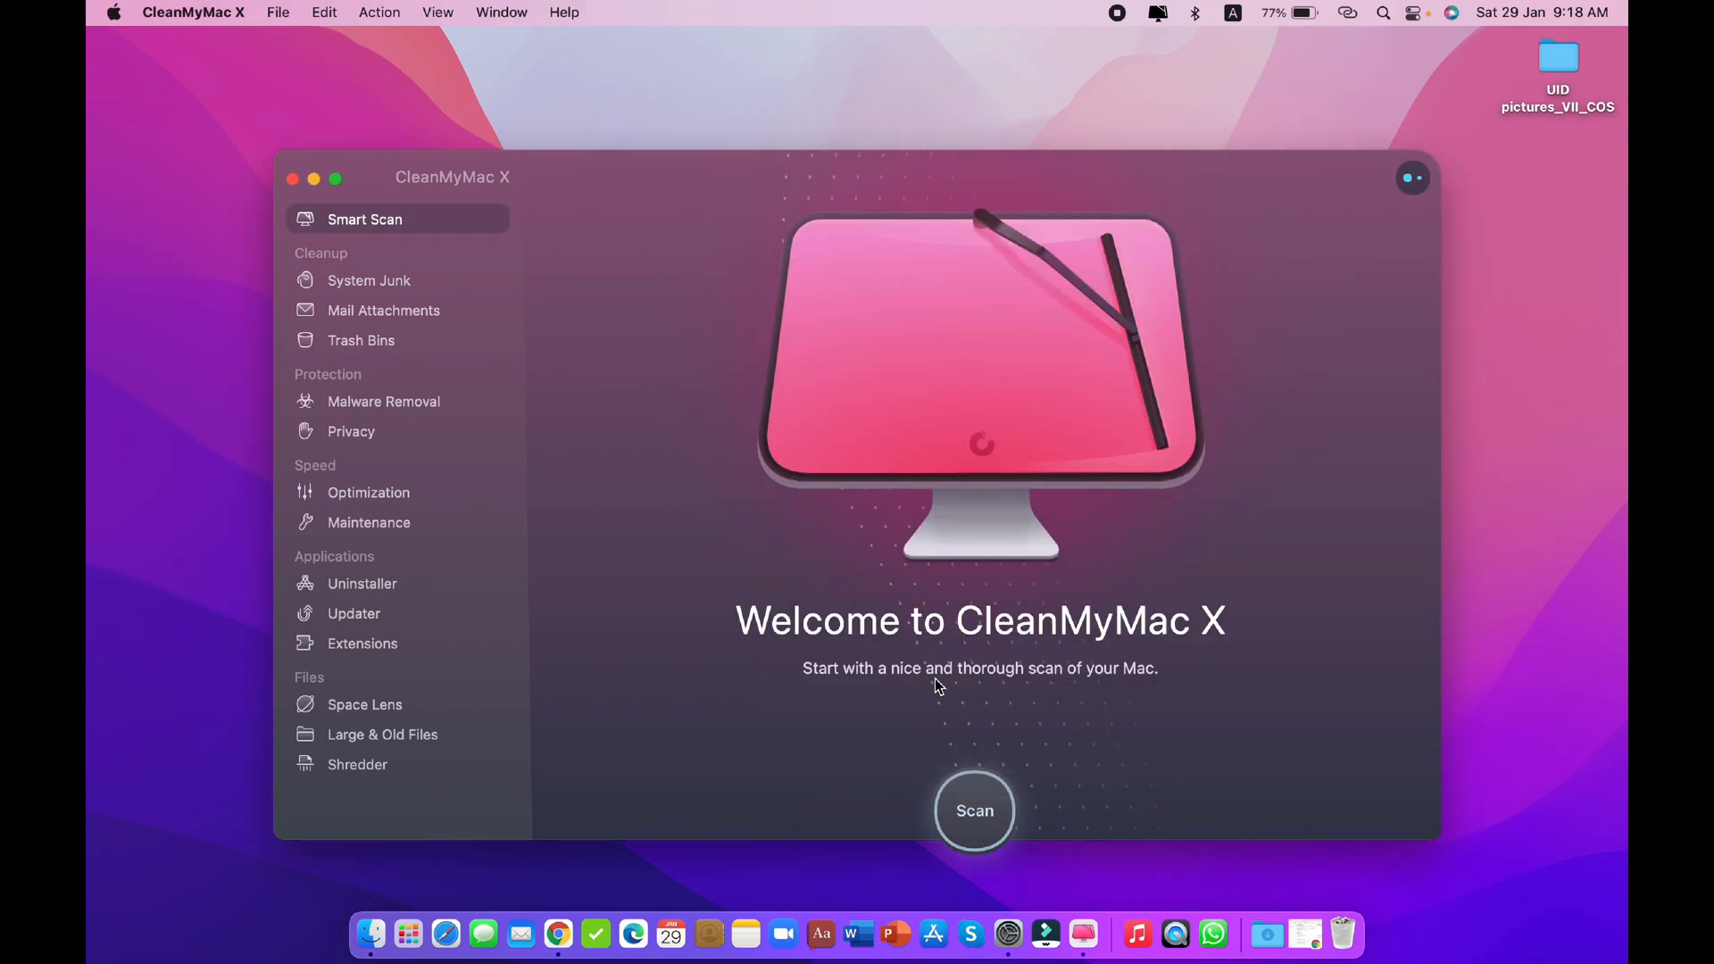
pyautogui.moveTo(323, 194)
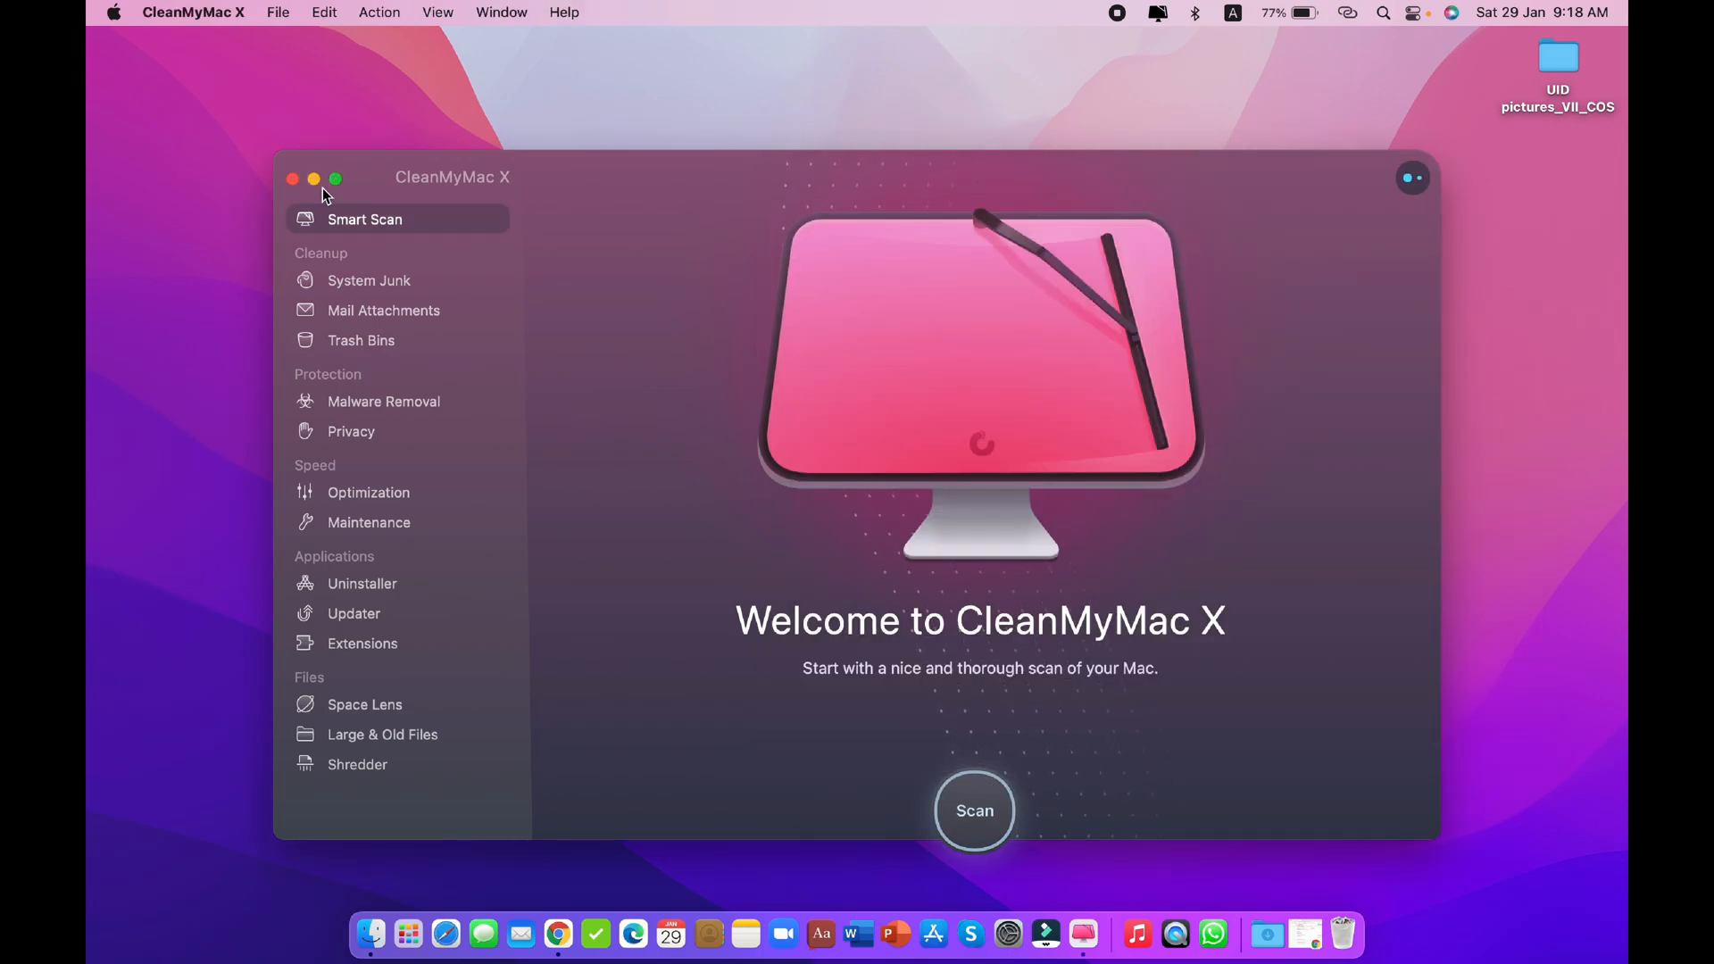
pyautogui.moveTo(1014, 837)
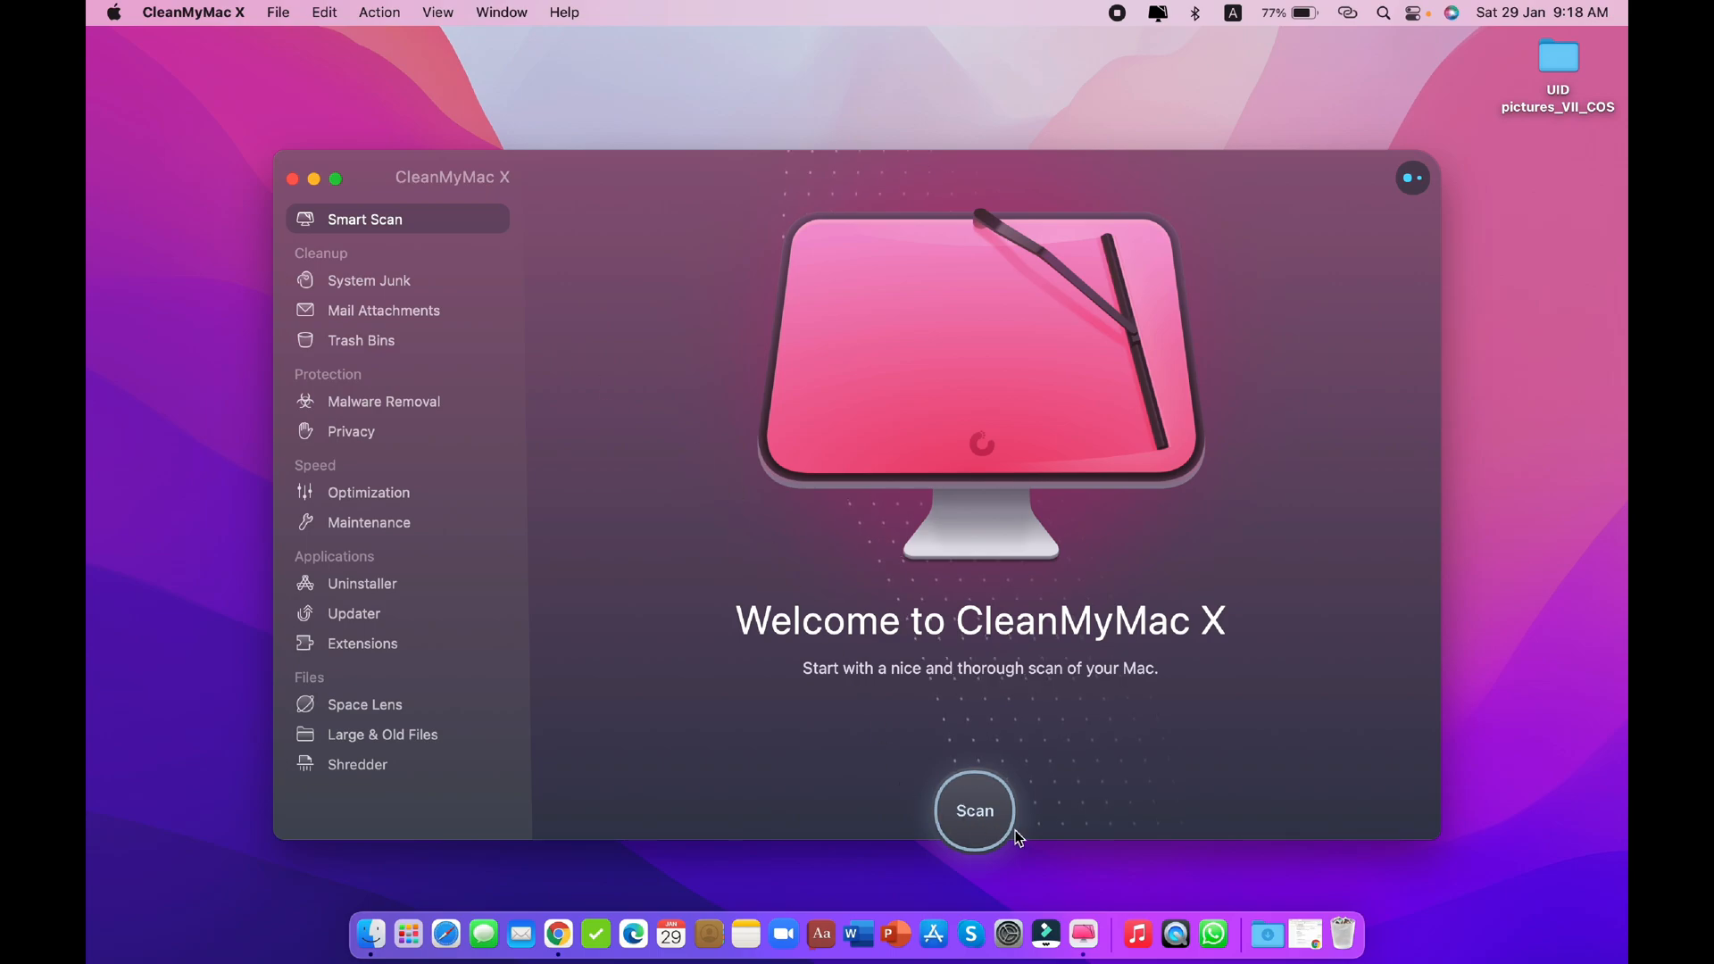
pyautogui.moveTo(1021, 891)
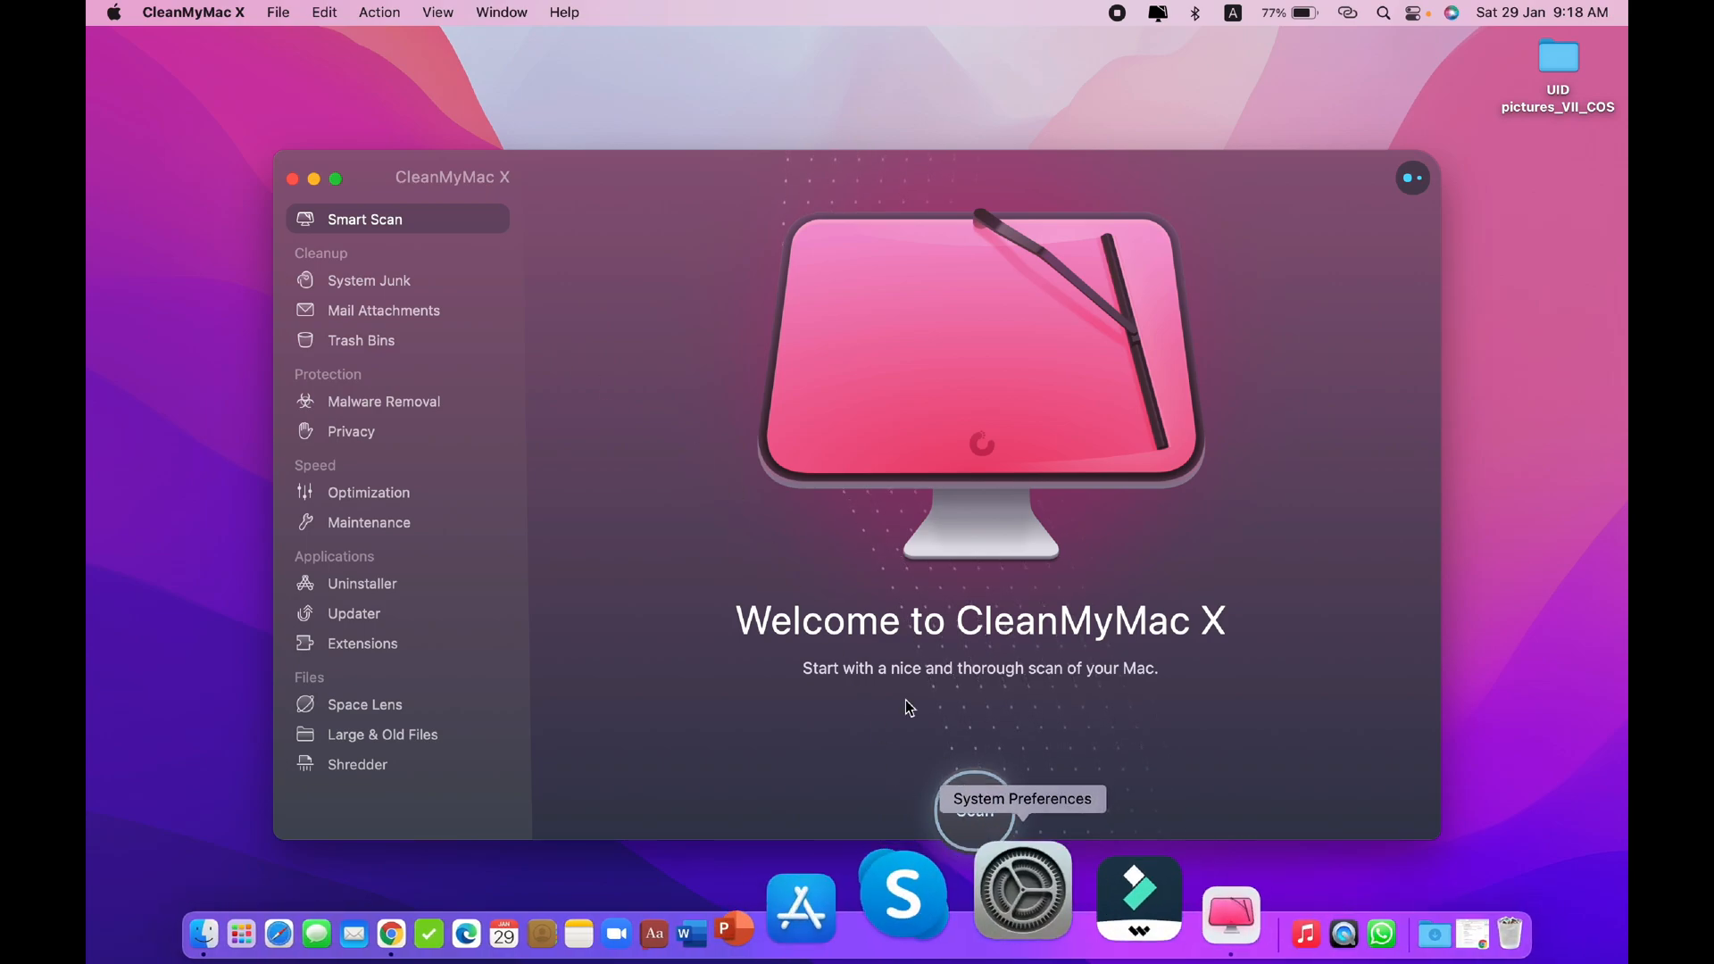
pyautogui.click(193, 13)
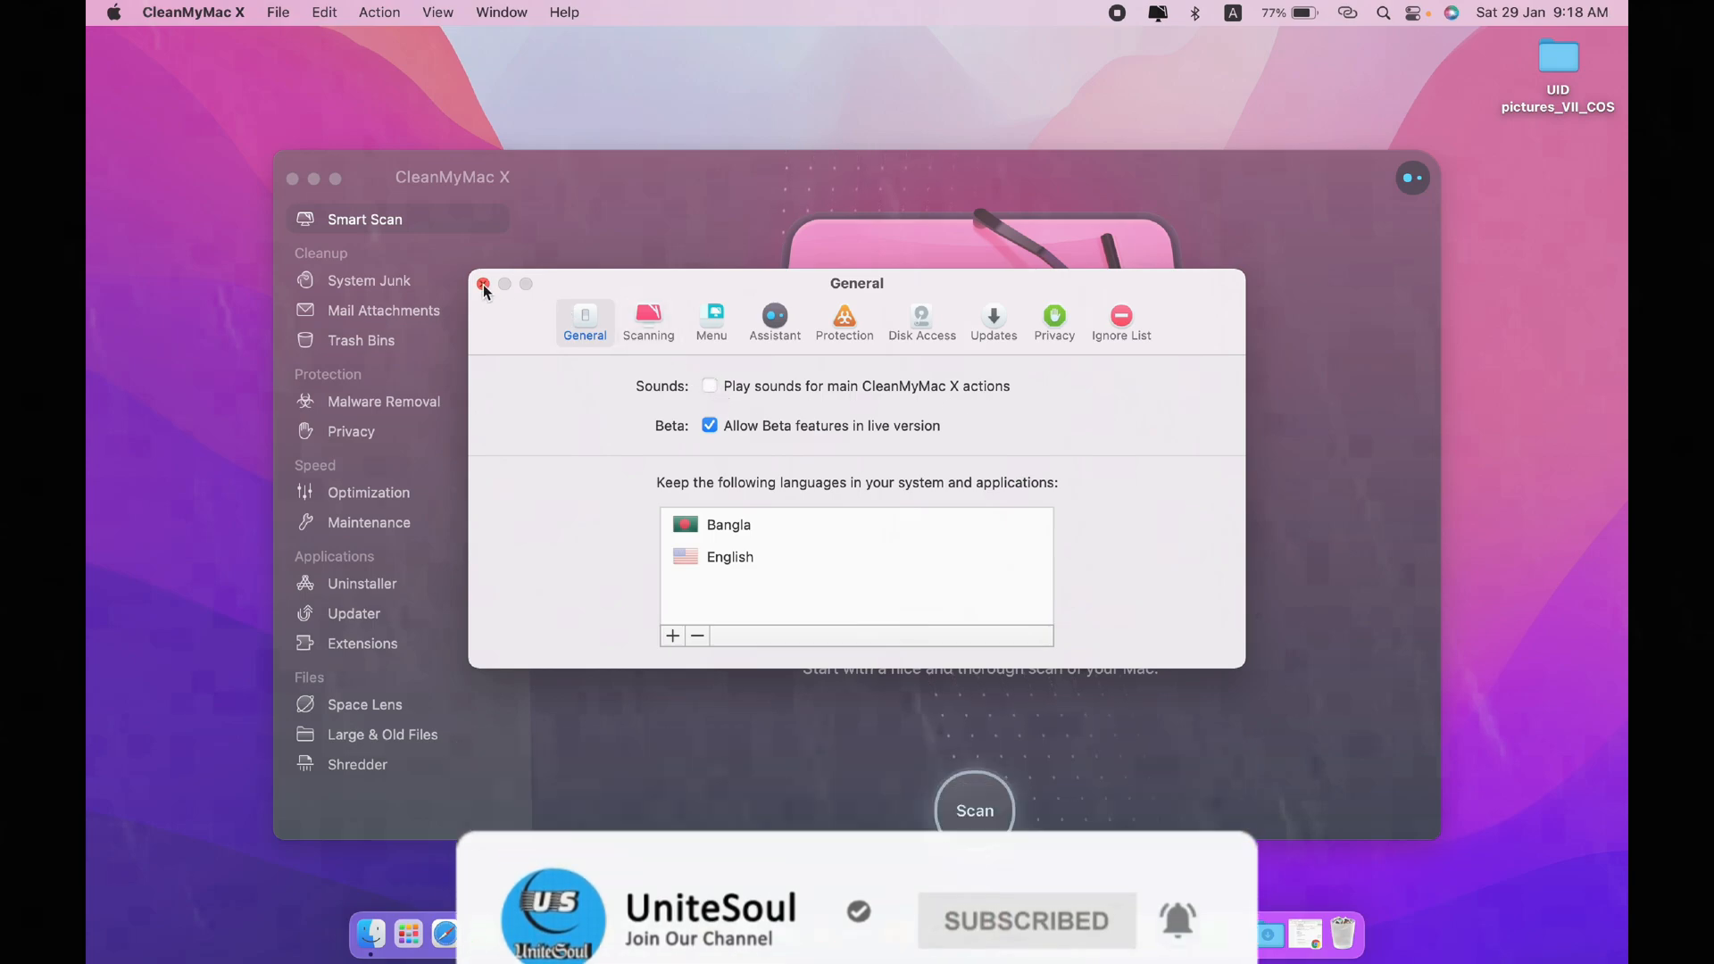
pyautogui.click(484, 285)
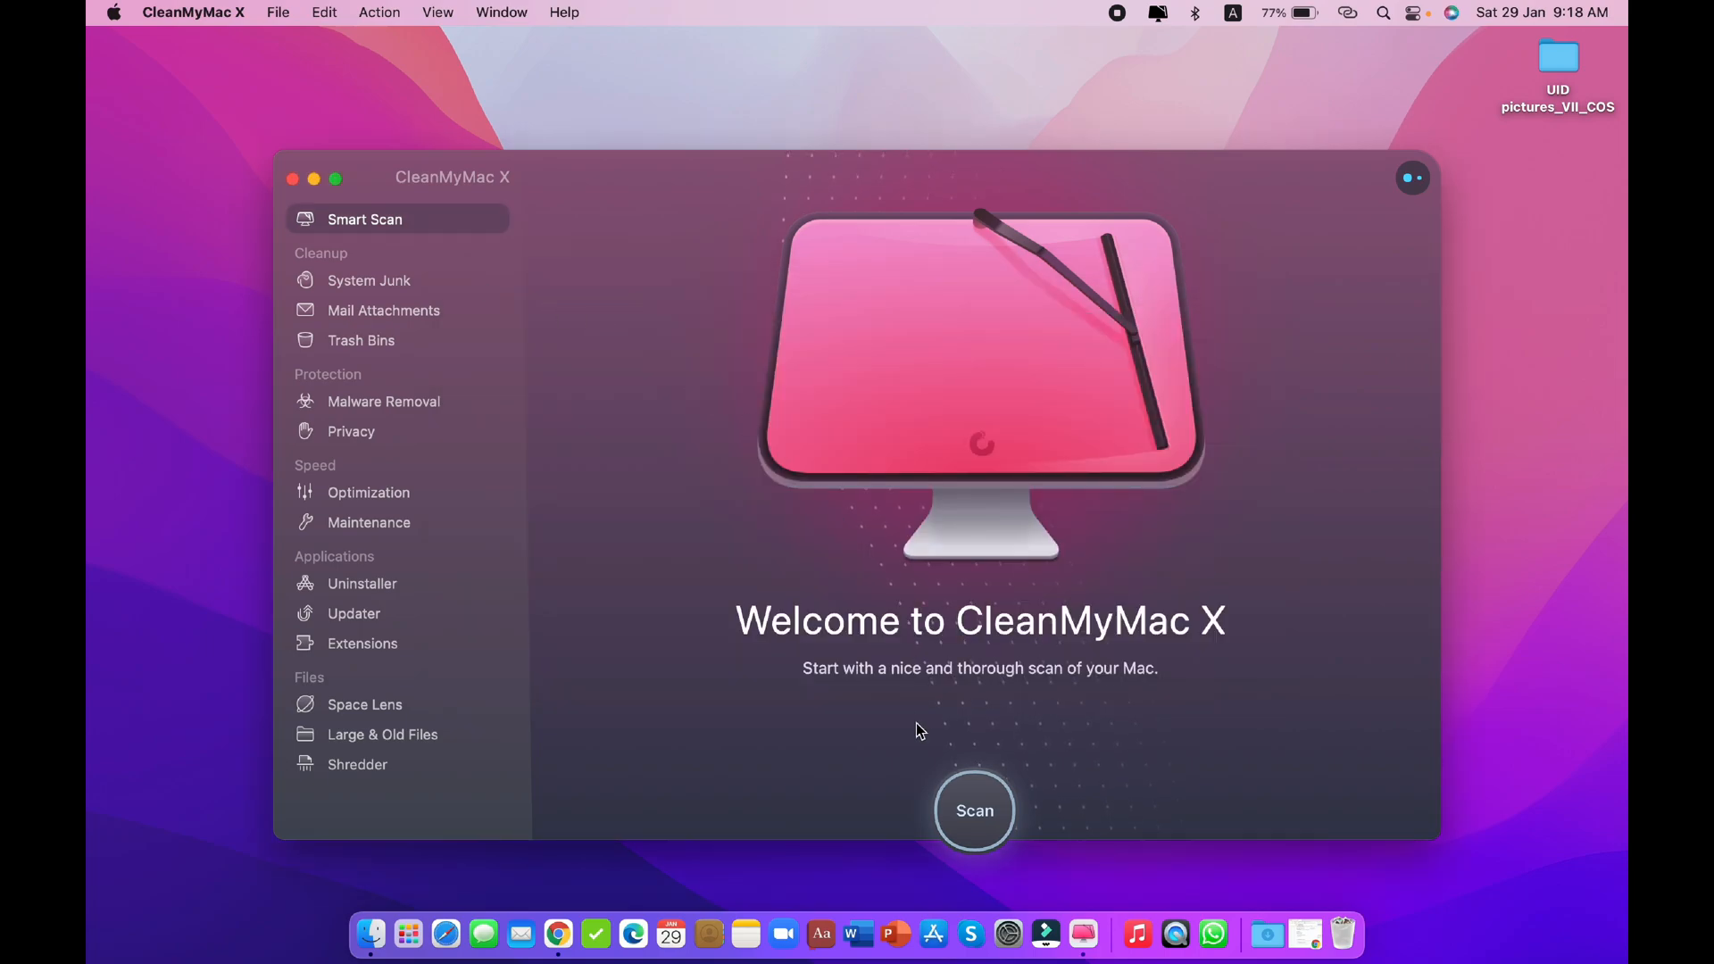
# - Start a Smart Scan of the Mac
pyautogui.click(973, 811)
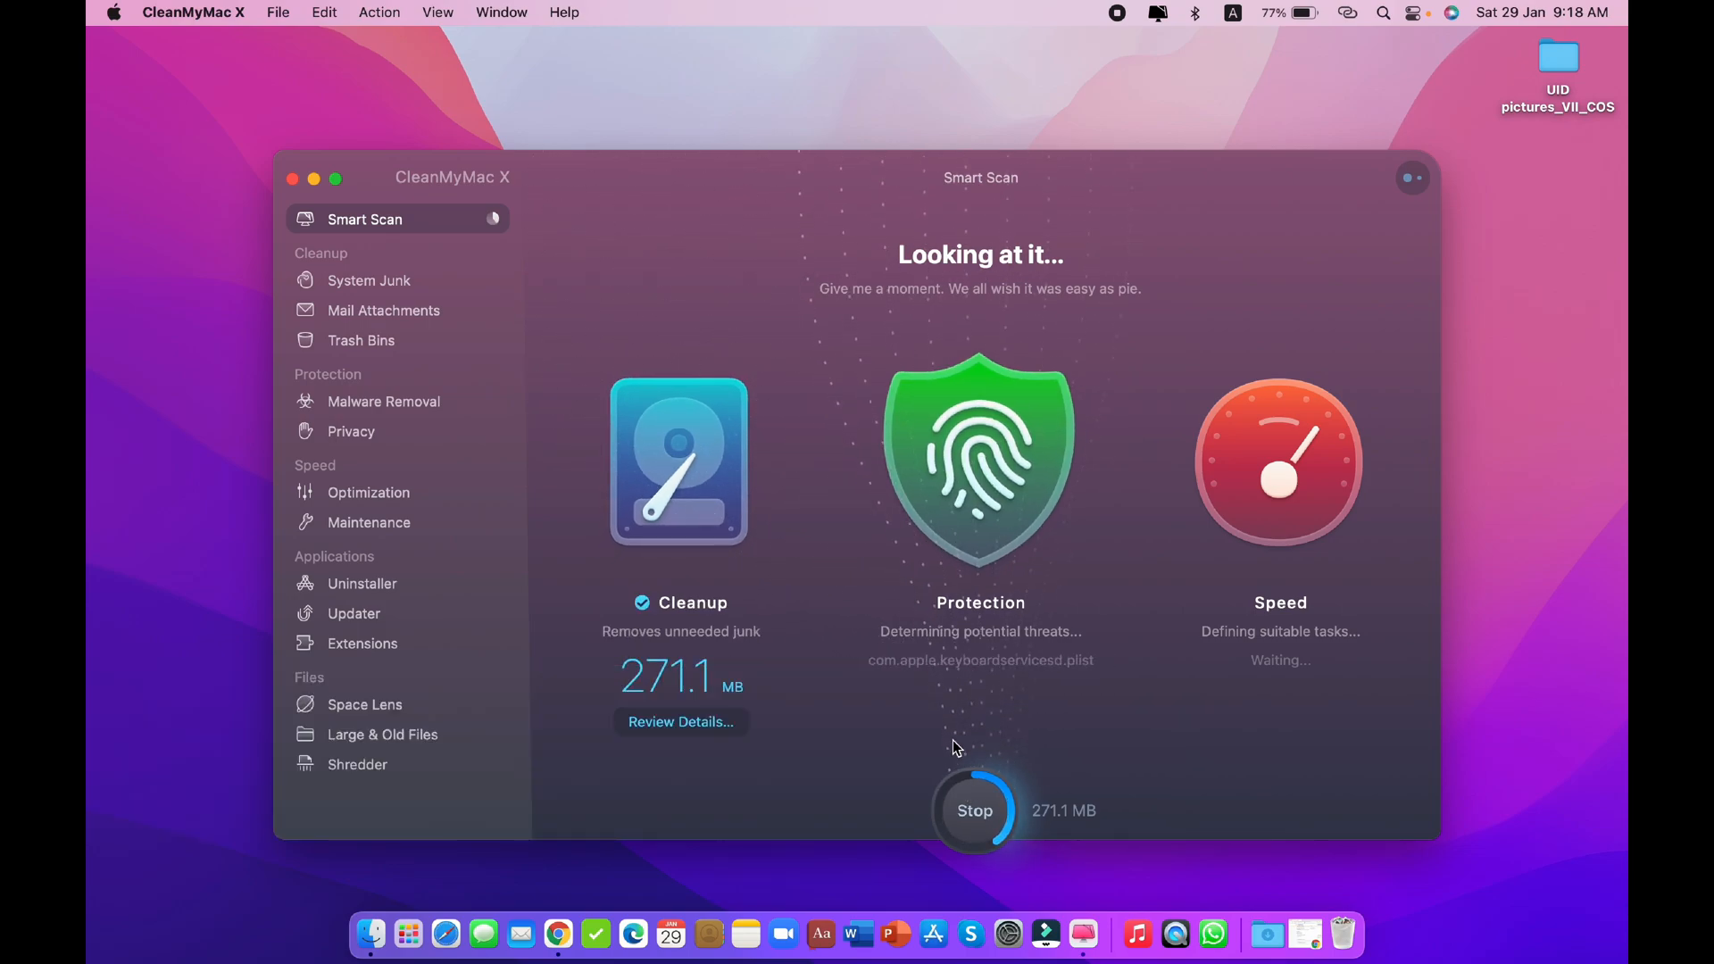
pyautogui.moveTo(443, 339)
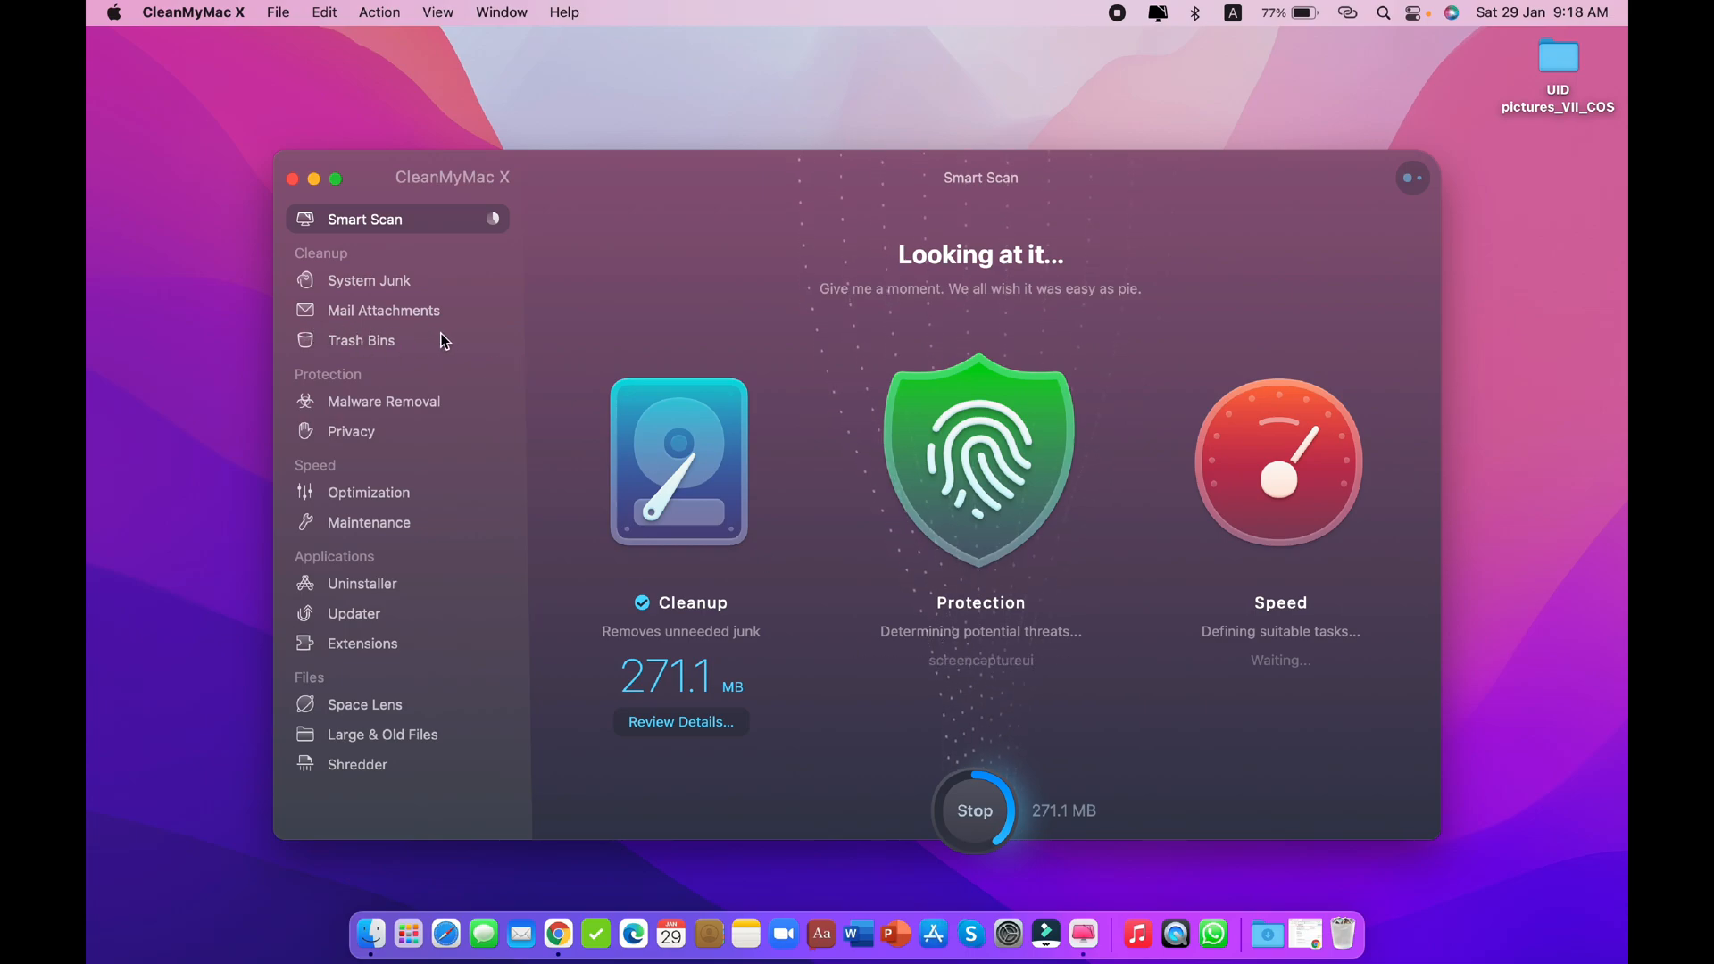
pyautogui.moveTo(760, 477)
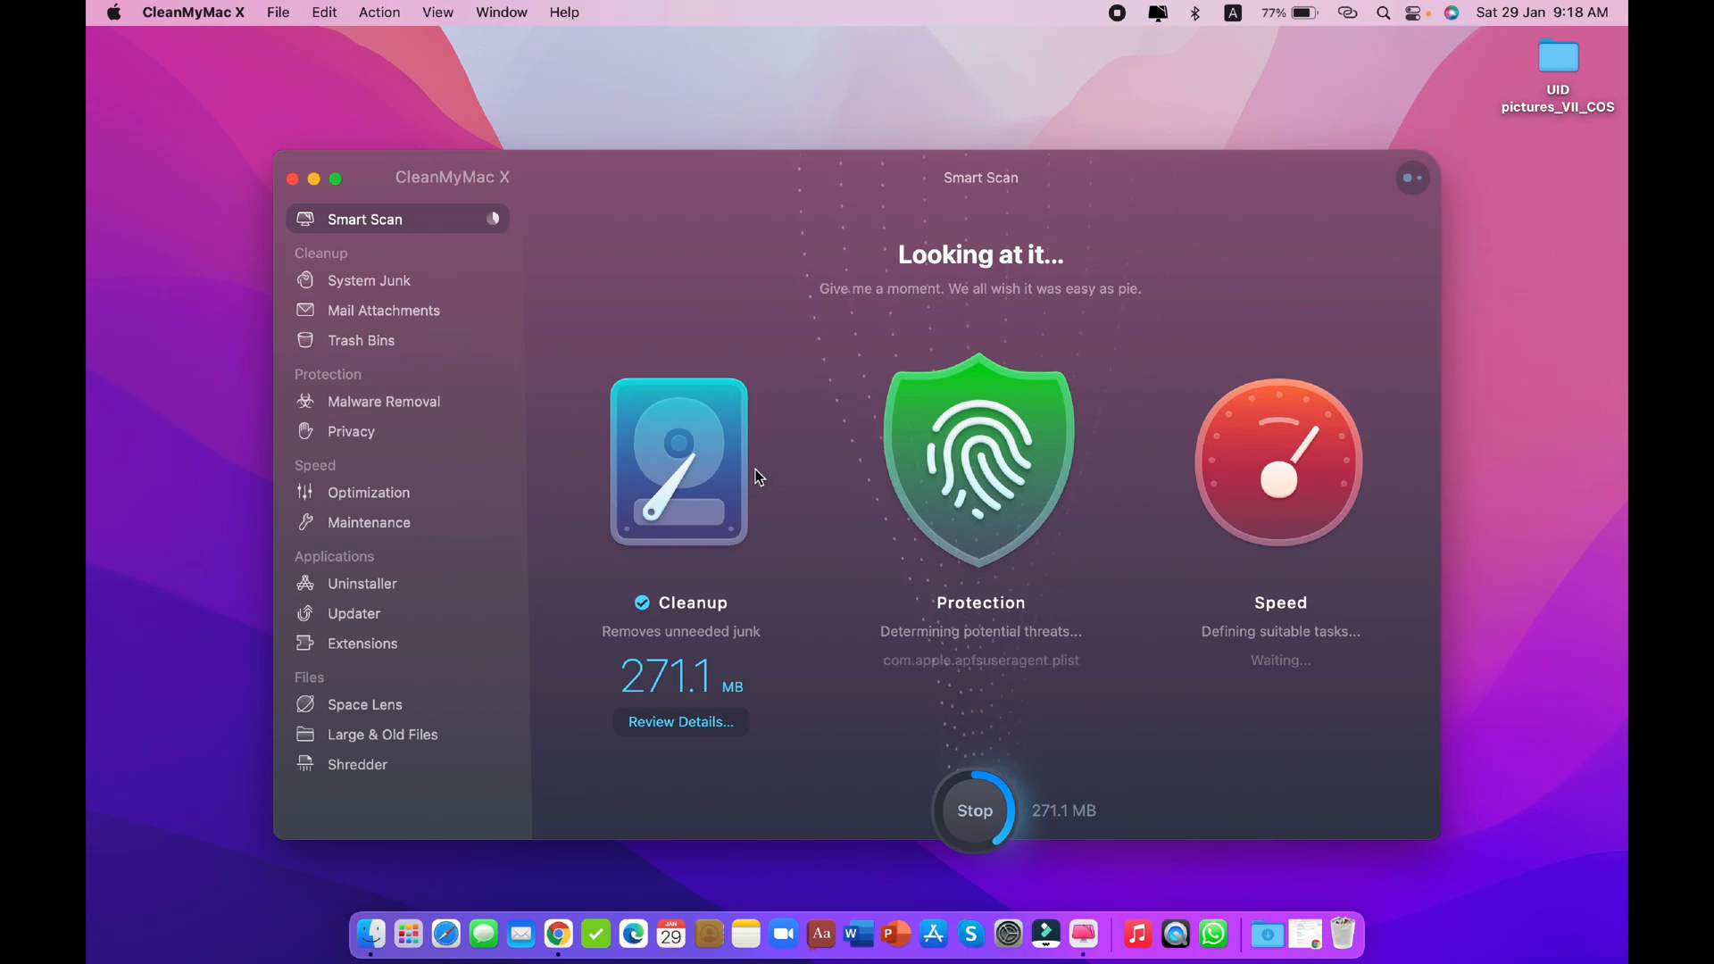